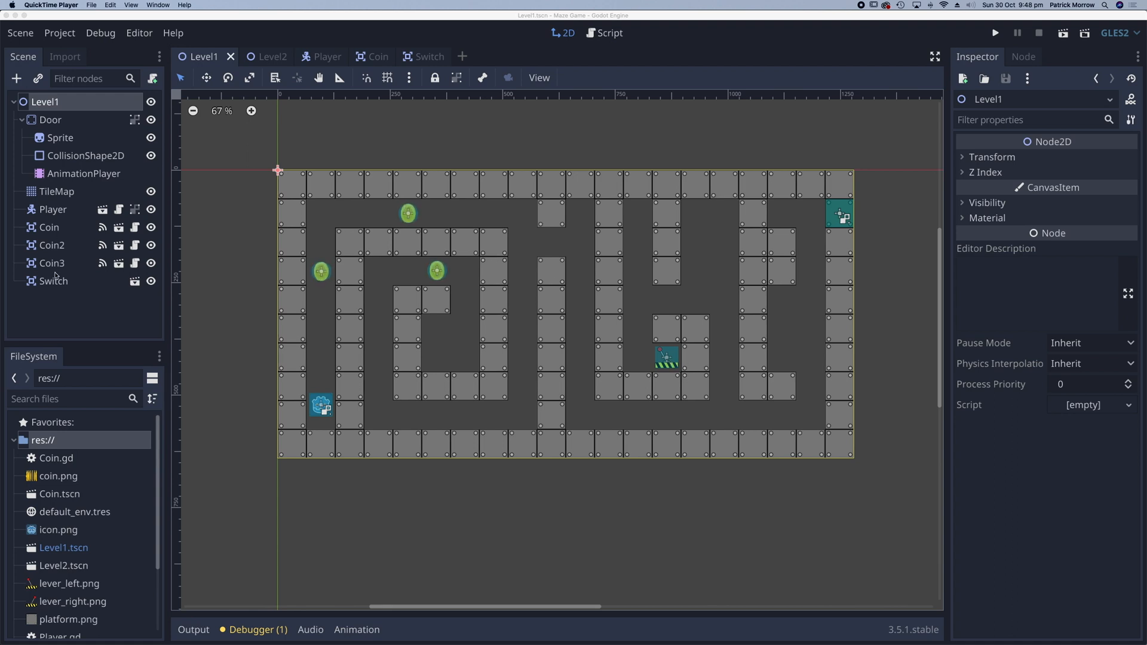
# Step: Select the Switch node and show its Signals list in the Node dock
pyautogui.click(53, 281)
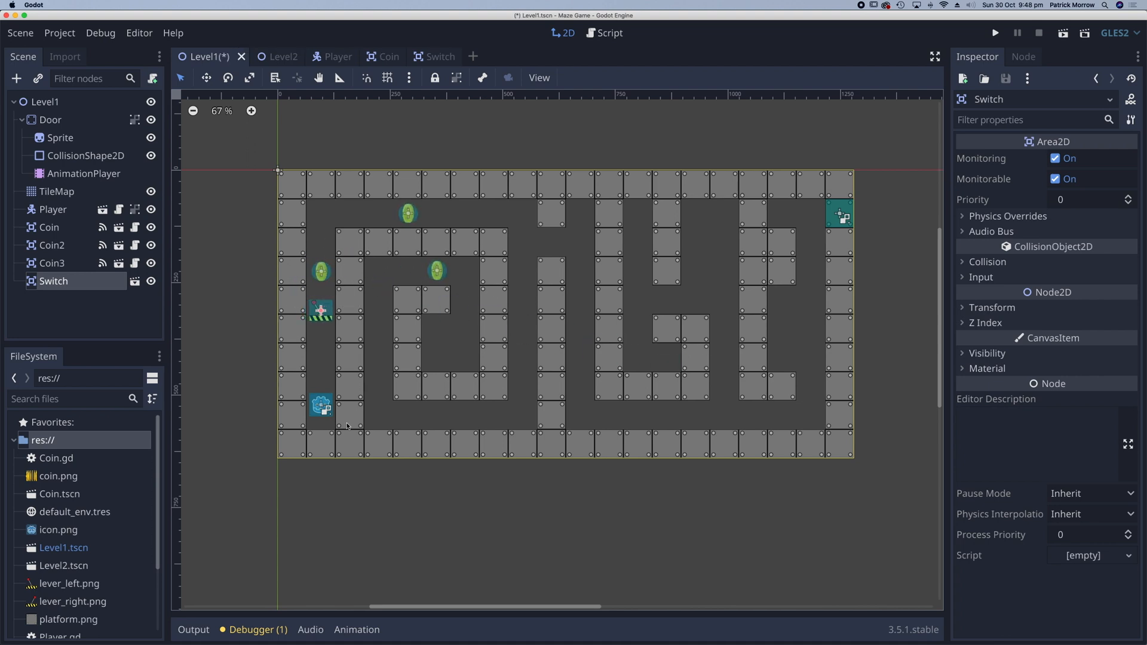
pyautogui.moveTo(53, 281)
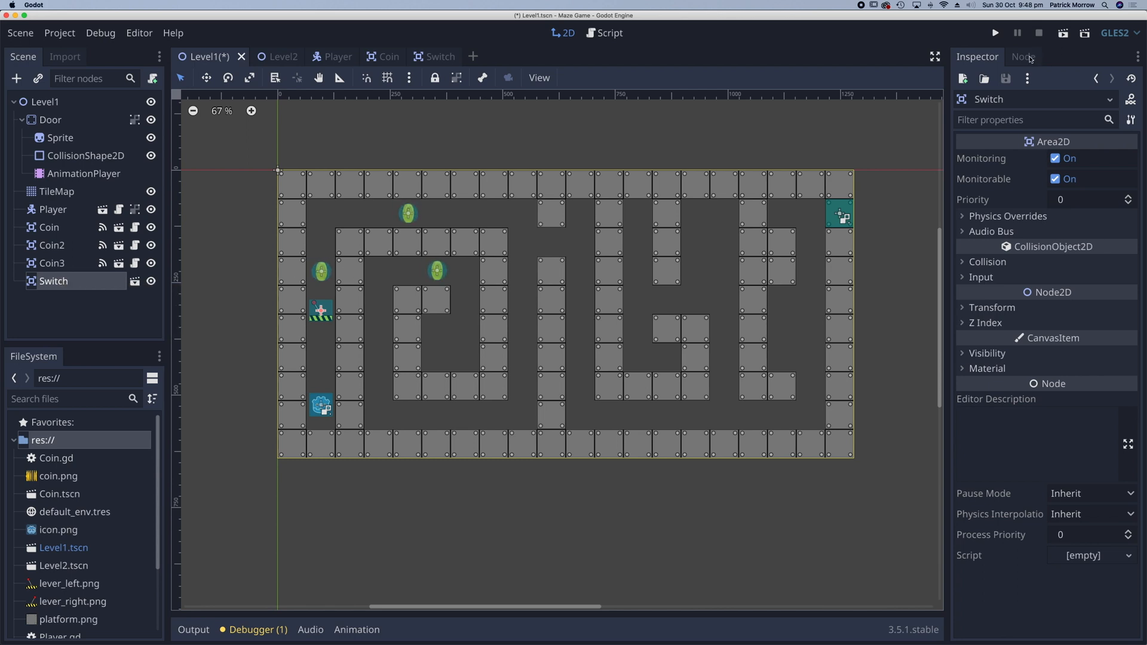
pyautogui.click(1022, 57)
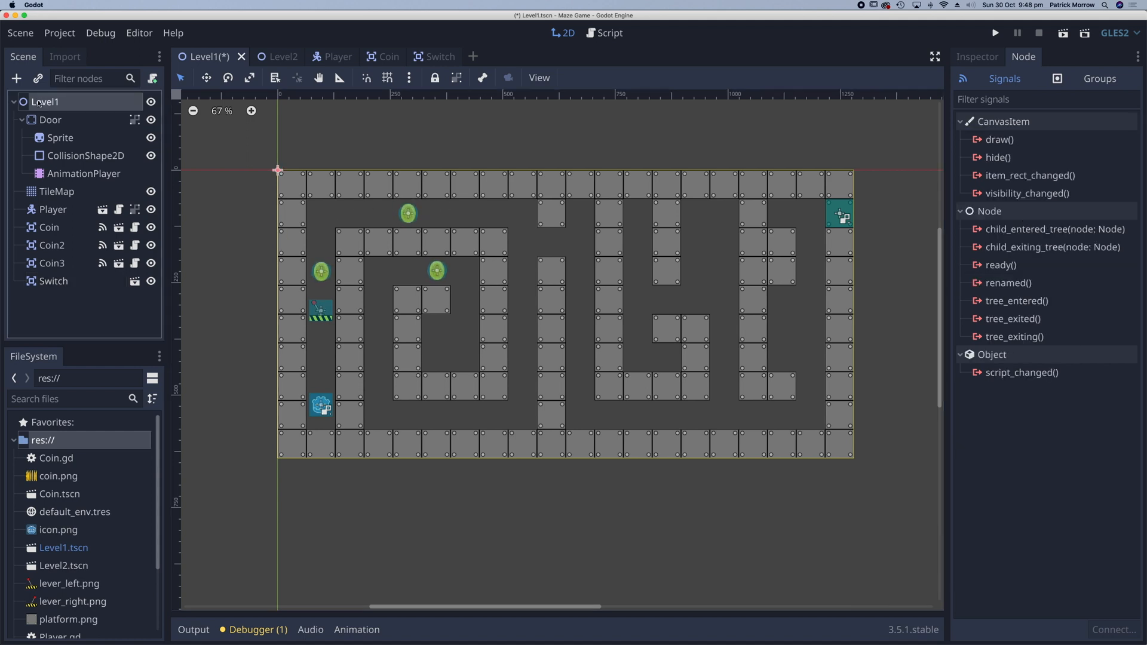
# Step: Create a Level1.gd script on Level1 and start connecting Switch's body_entered signal to it
pyautogui.click(152, 79)
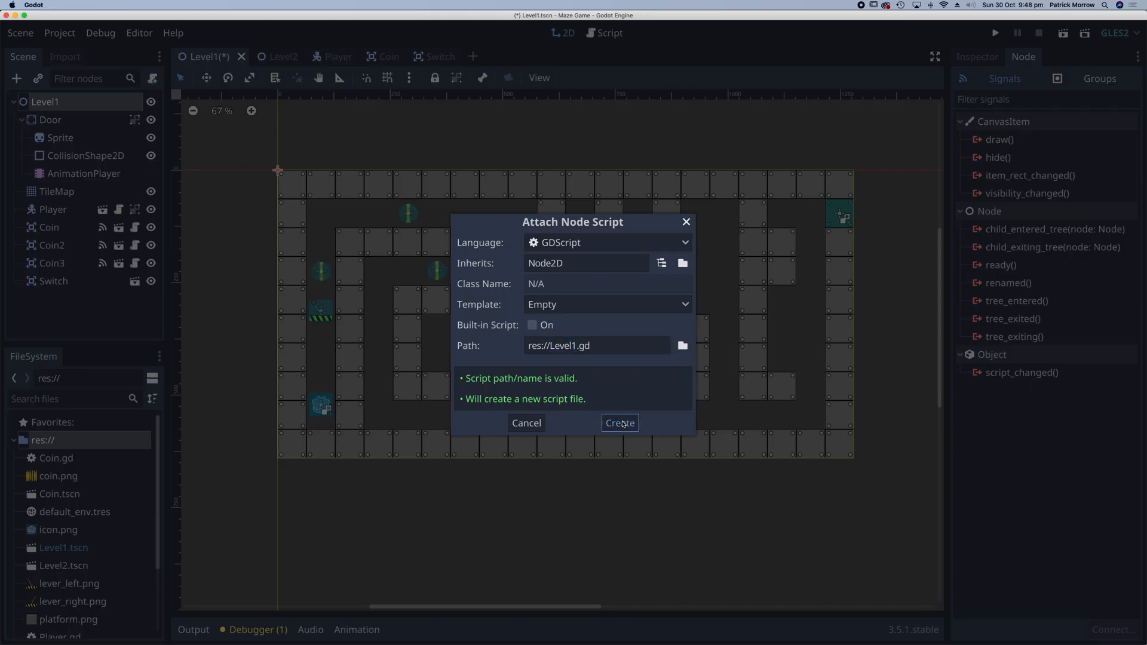
pyautogui.click(619, 423)
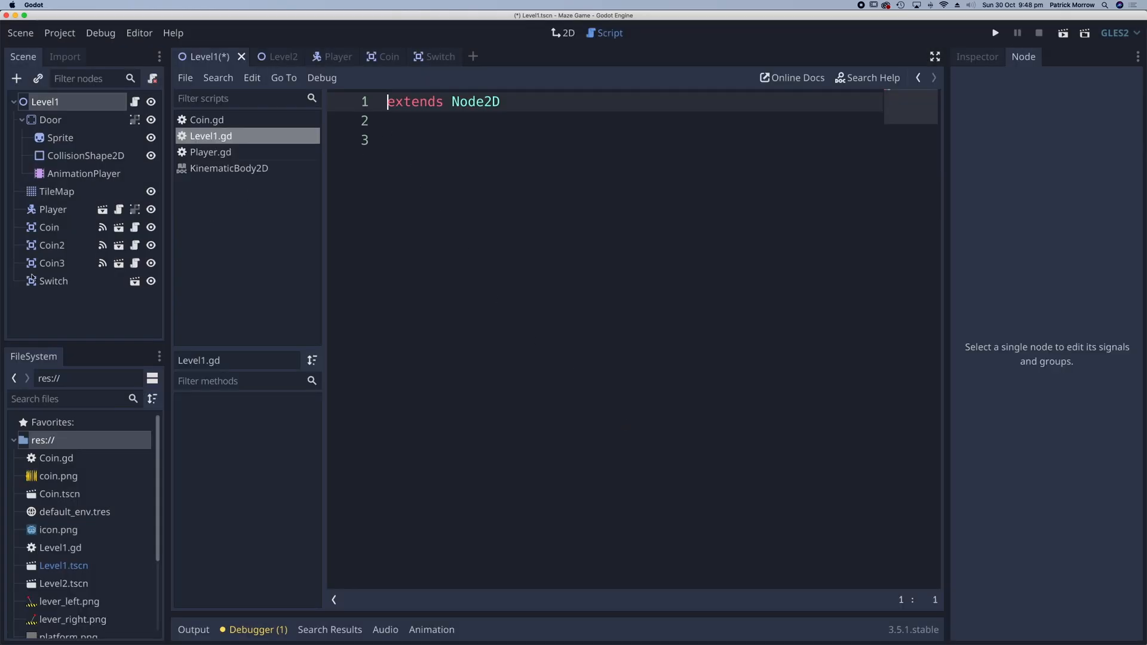
pyautogui.click(53, 280)
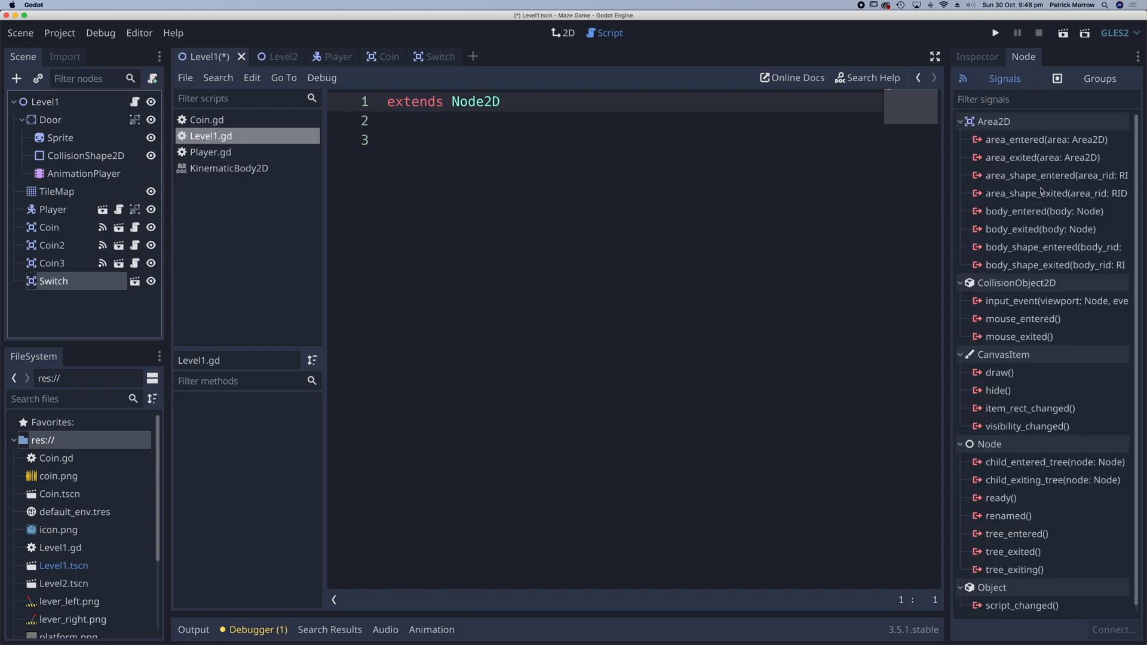
pyautogui.doubleClick(1045, 211)
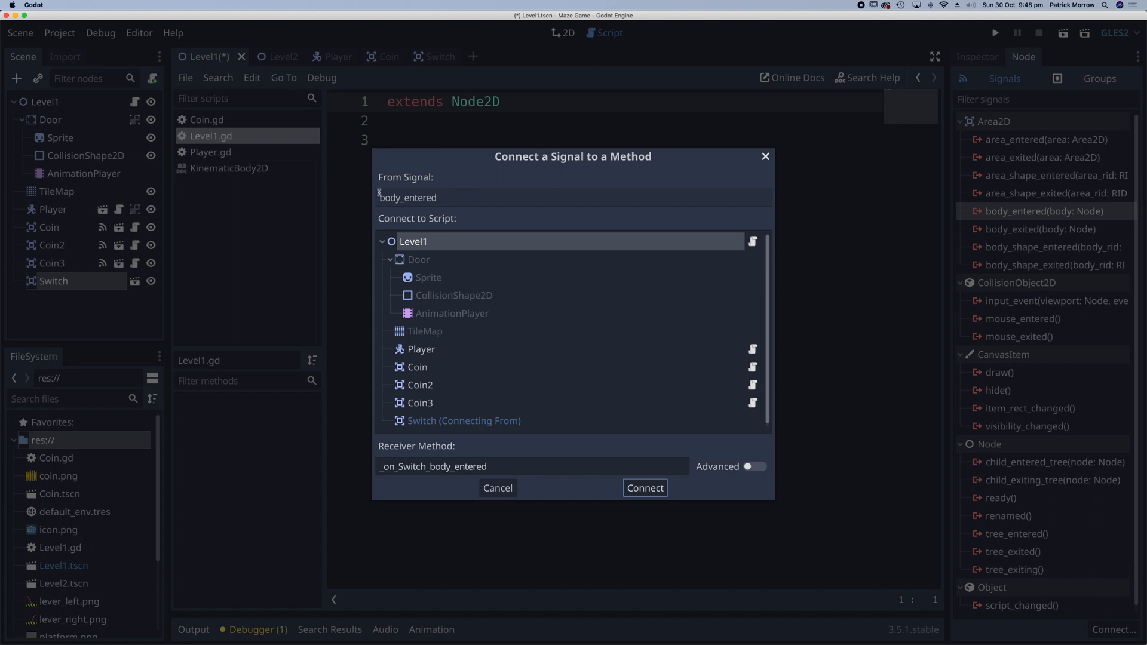
pyautogui.moveTo(401, 252)
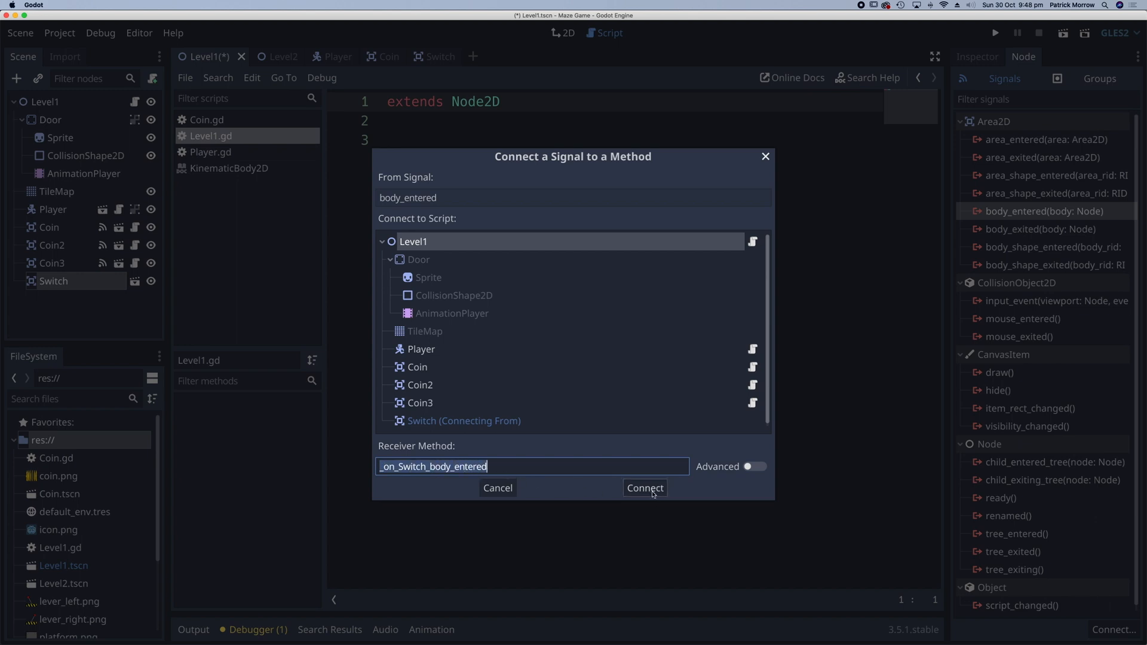
# Step: Connect body_entered to a new _on_Switch_body_entered function and delete its placeholder pass line
pyautogui.click(644, 487)
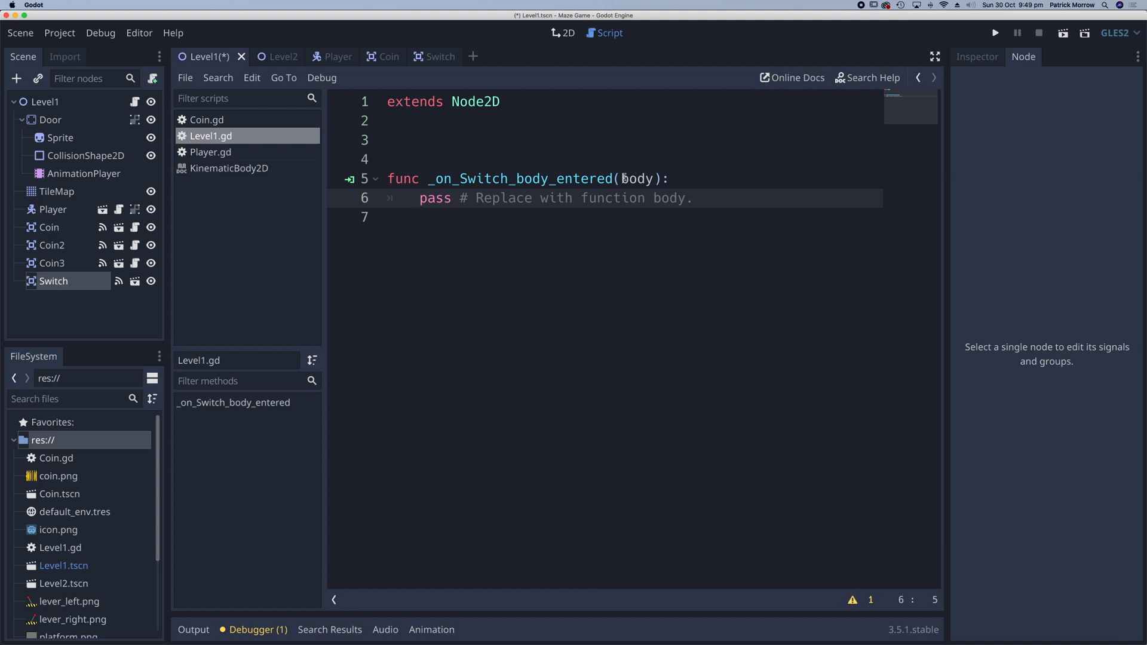
pyautogui.doubleClick(635, 178)
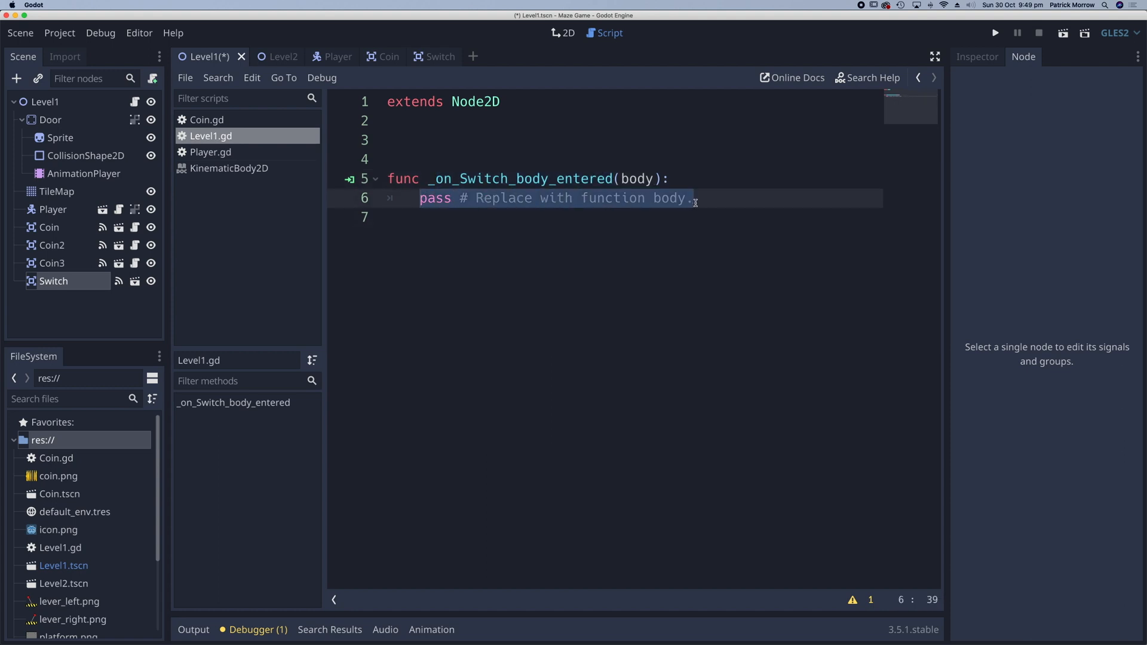
pyautogui.press('Delete')
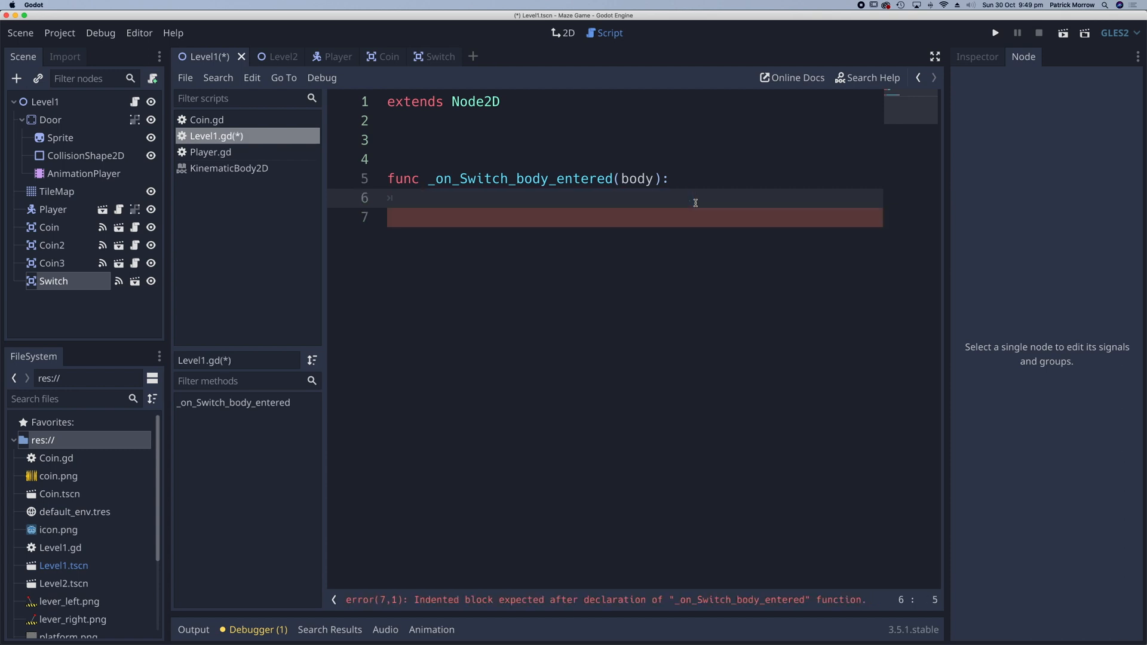
pyautogui.moveTo(447, 57)
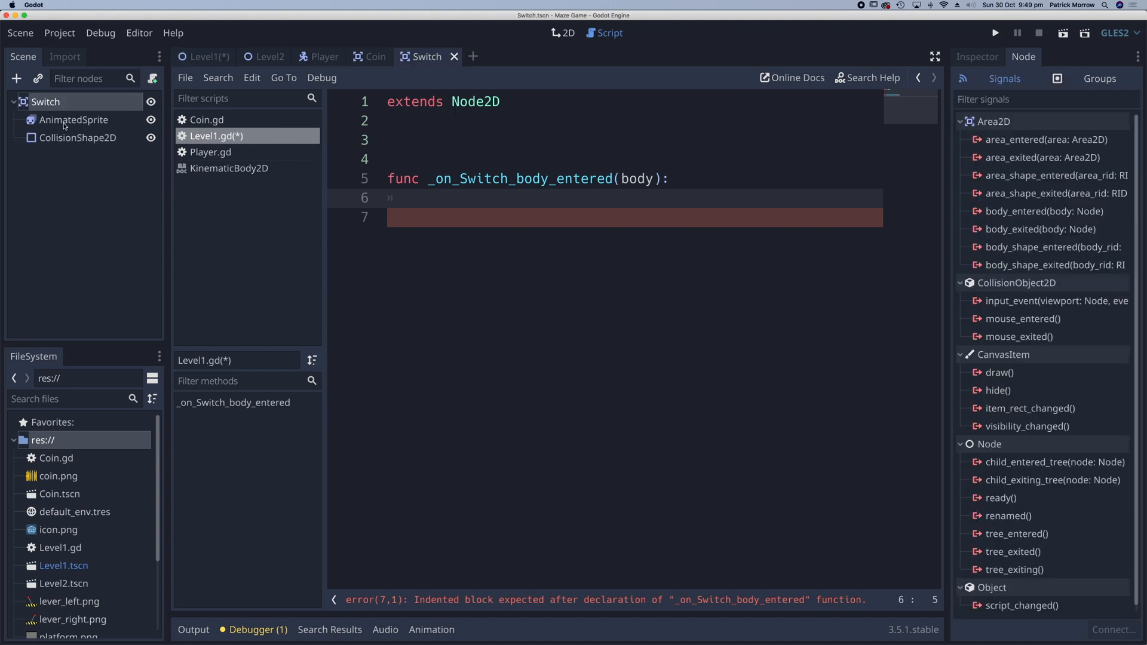
# Step: Step the Switch AnimatedSprite's Frame to 1 to preview the flipped lever, then back to 0
pyautogui.click(73, 119)
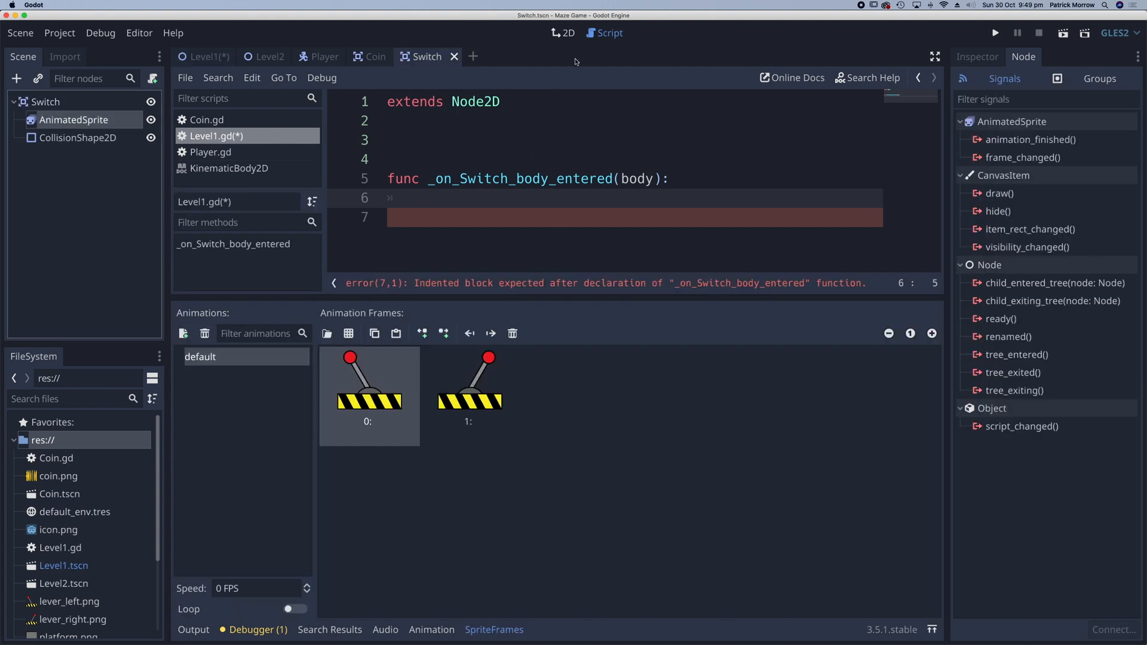
pyautogui.click(563, 33)
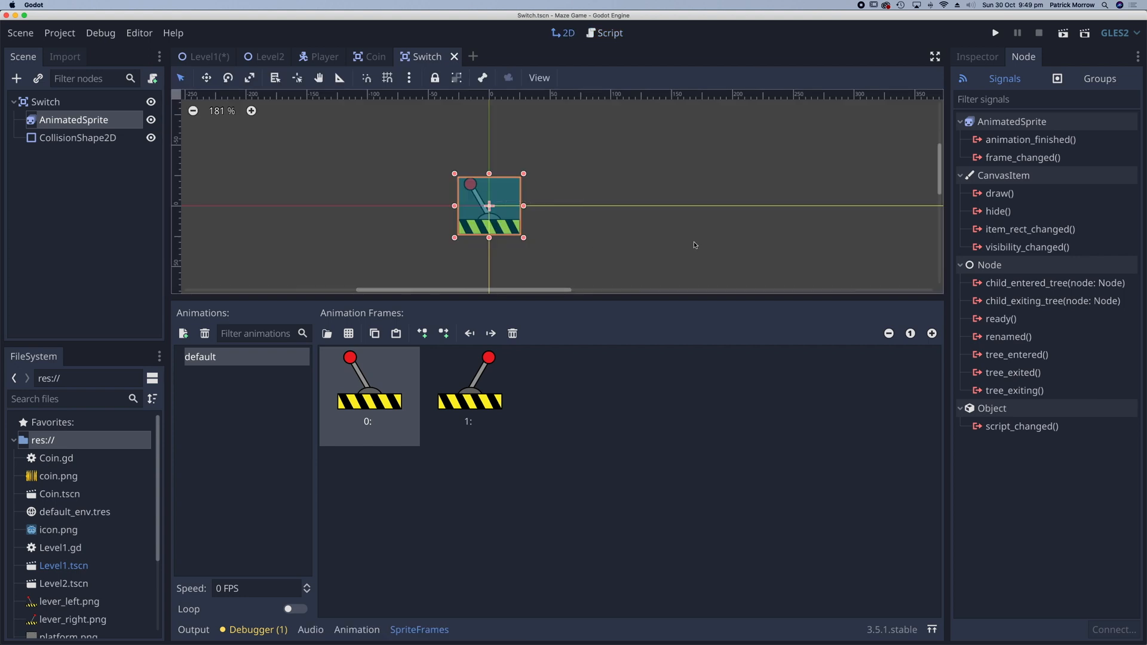
pyautogui.click(977, 56)
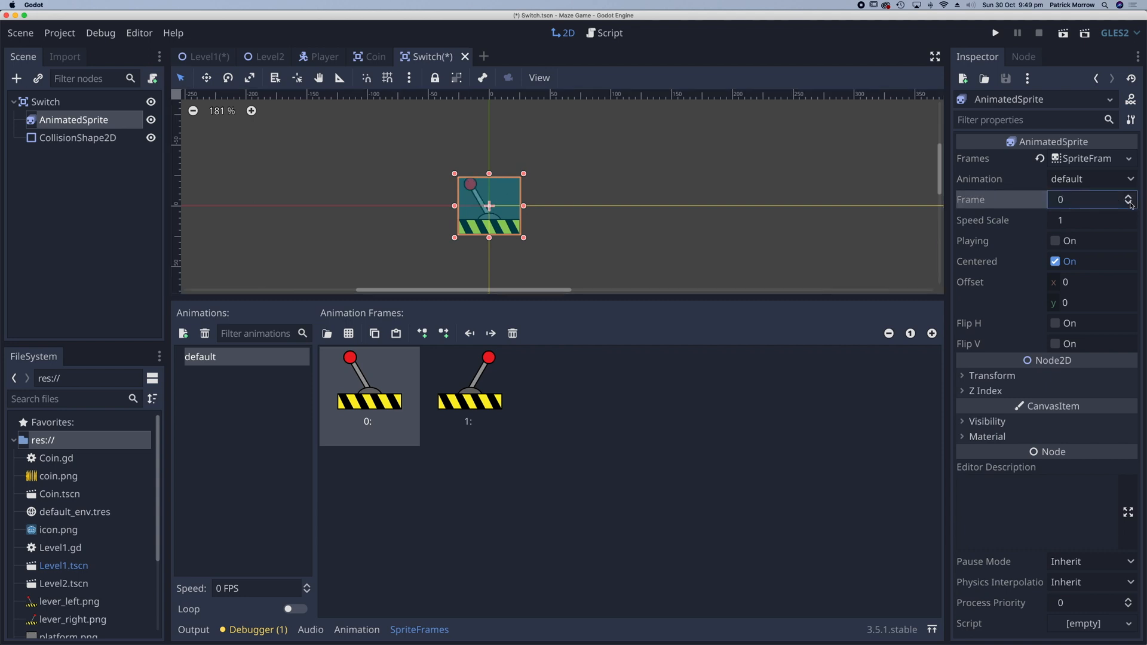
pyautogui.click(1129, 196)
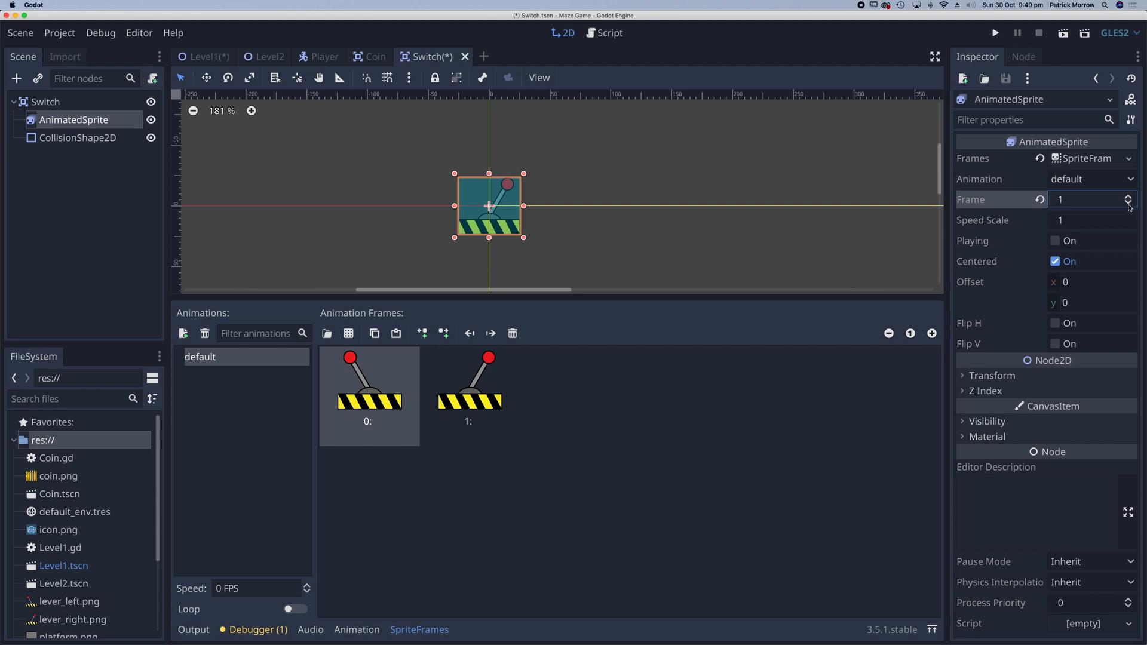
pyautogui.moveTo(1001, 224)
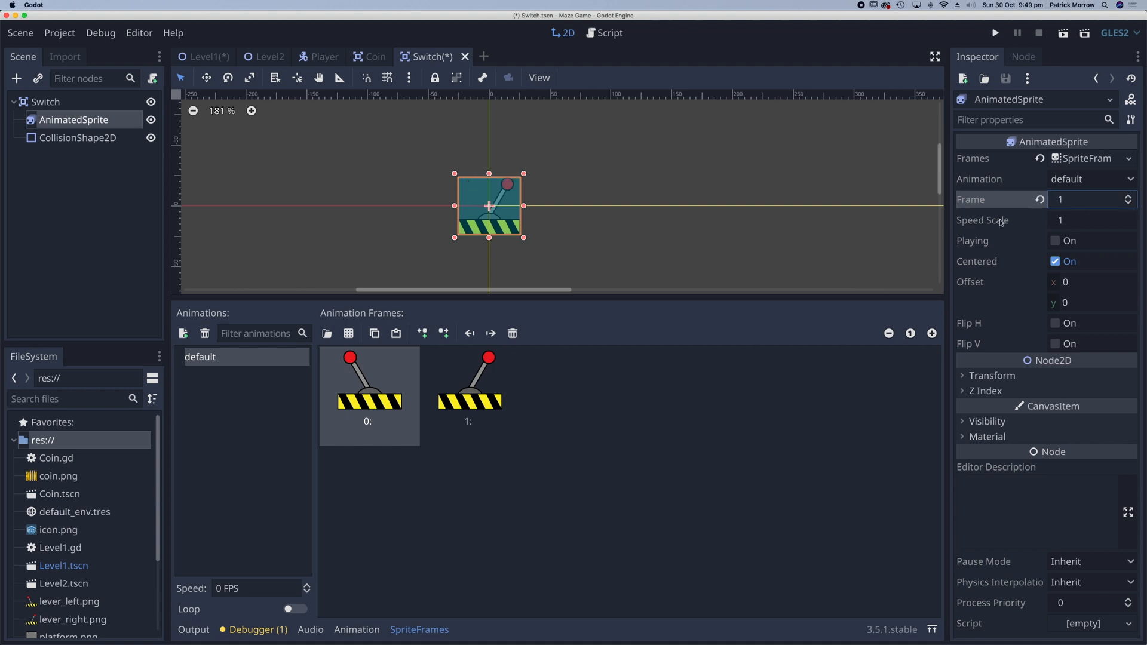
pyautogui.moveTo(979, 200)
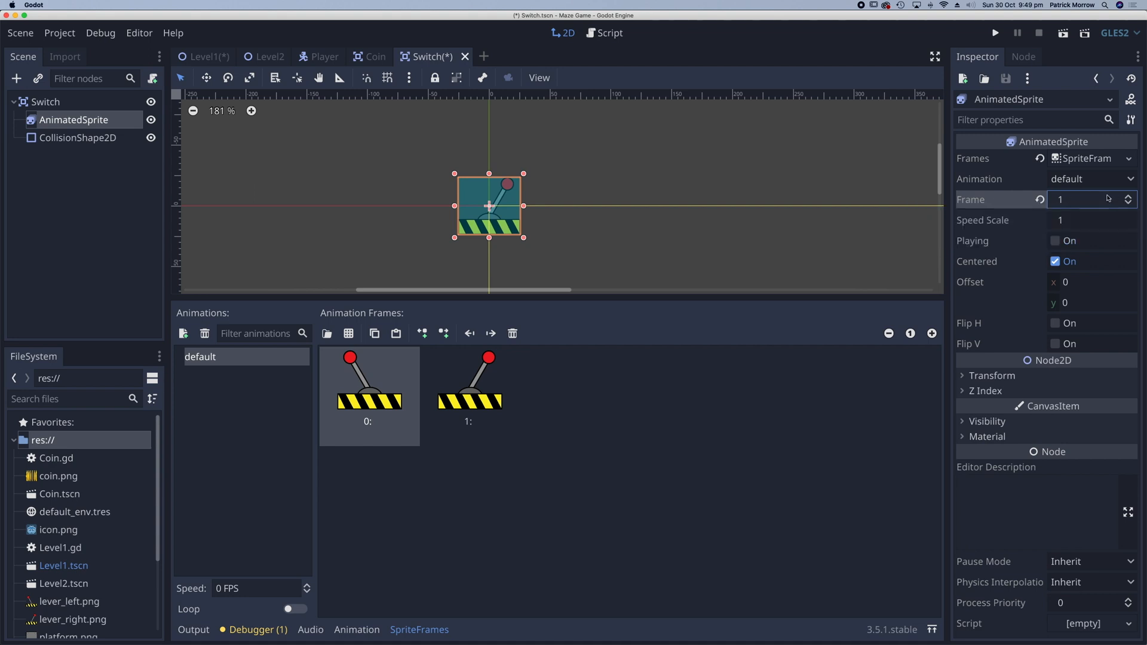
pyautogui.click(1127, 204)
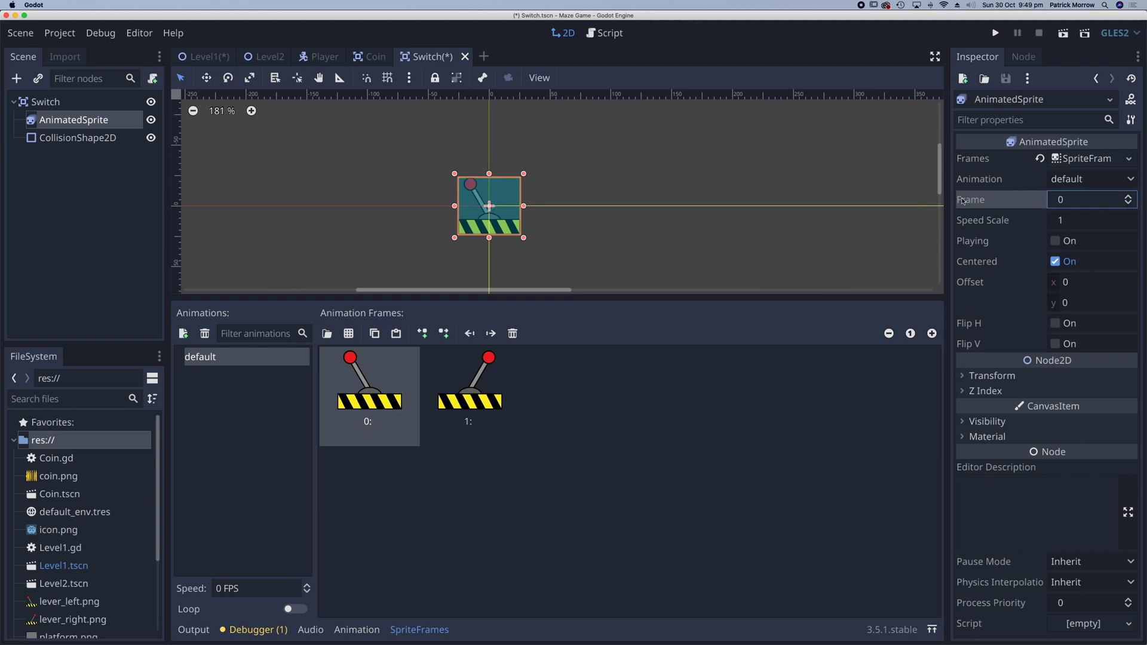
# Step: Return to Level1.gd and place the caret in the empty _on_Switch_body_entered body
pyautogui.click(207, 56)
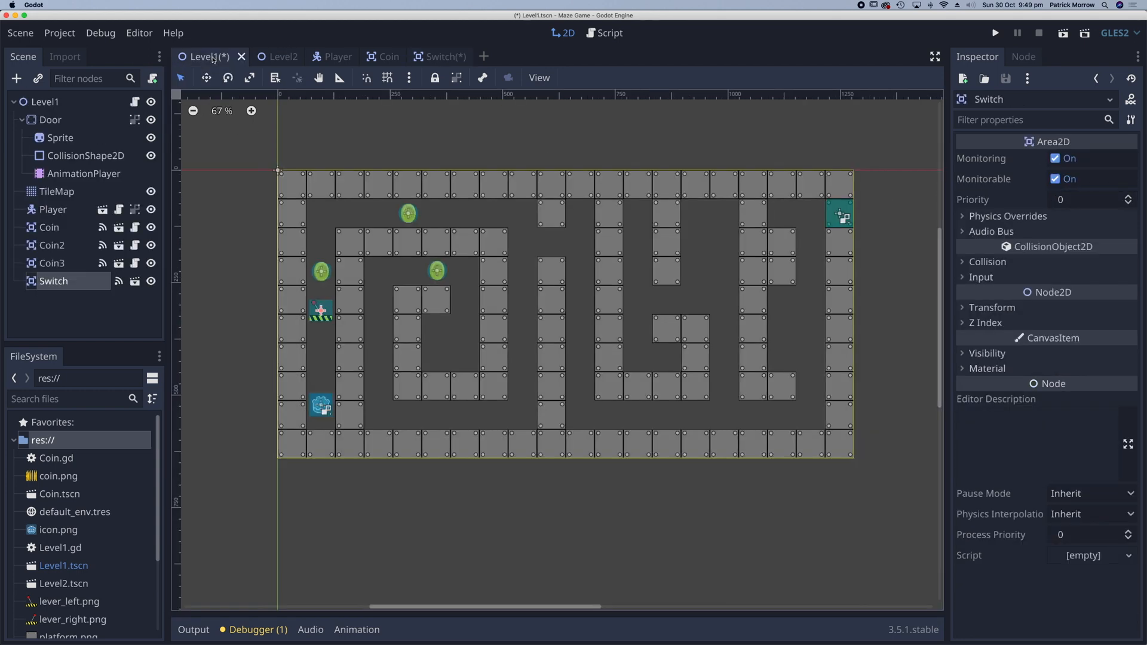
pyautogui.moveTo(52, 281)
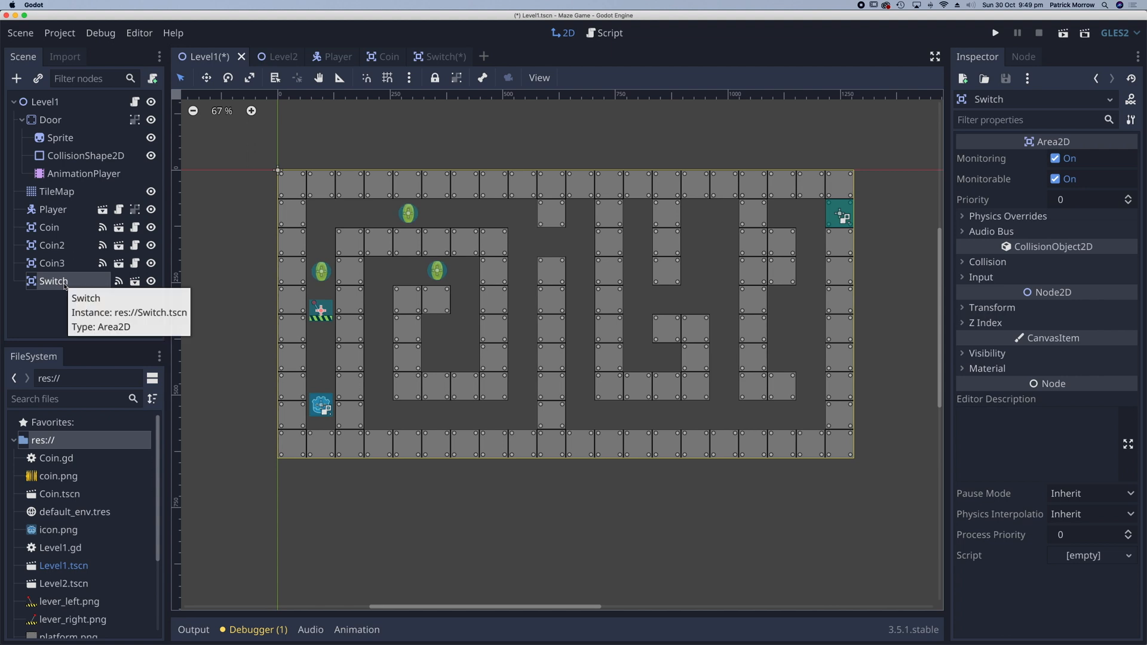
pyautogui.click(609, 33)
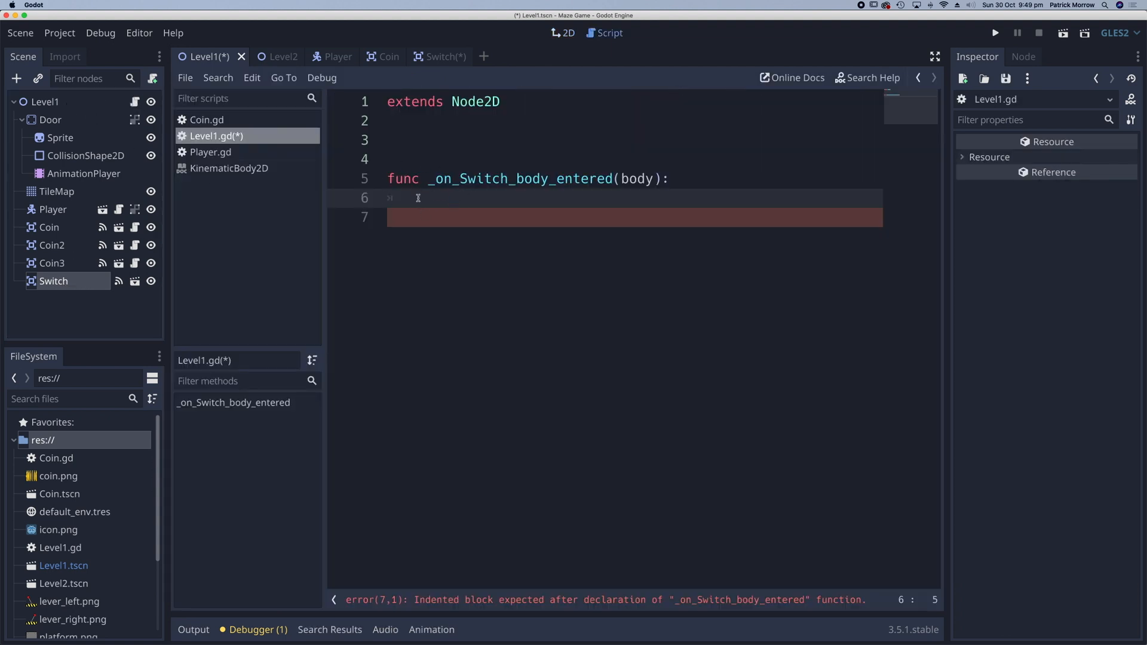
pyautogui.doubleClick(53, 281)
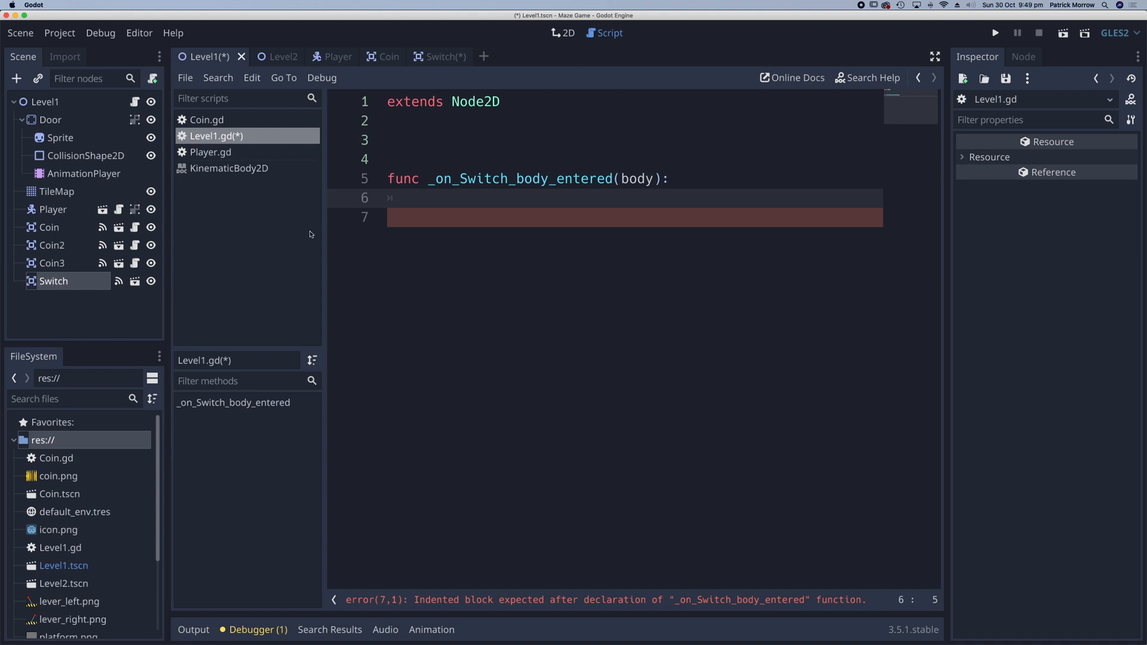
pyautogui.click(435, 199)
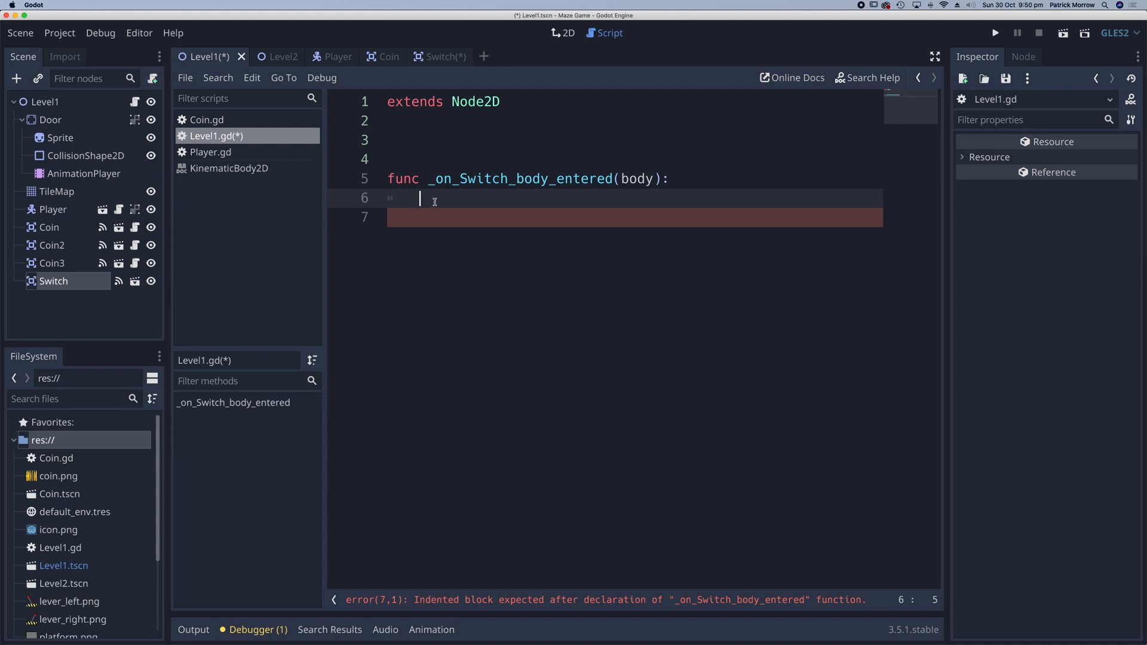
# Step: Write $Switch/AnimatedSprite.frame = 1 in the handler, picking the node path from autocomplete
pyautogui.write('$Sw')
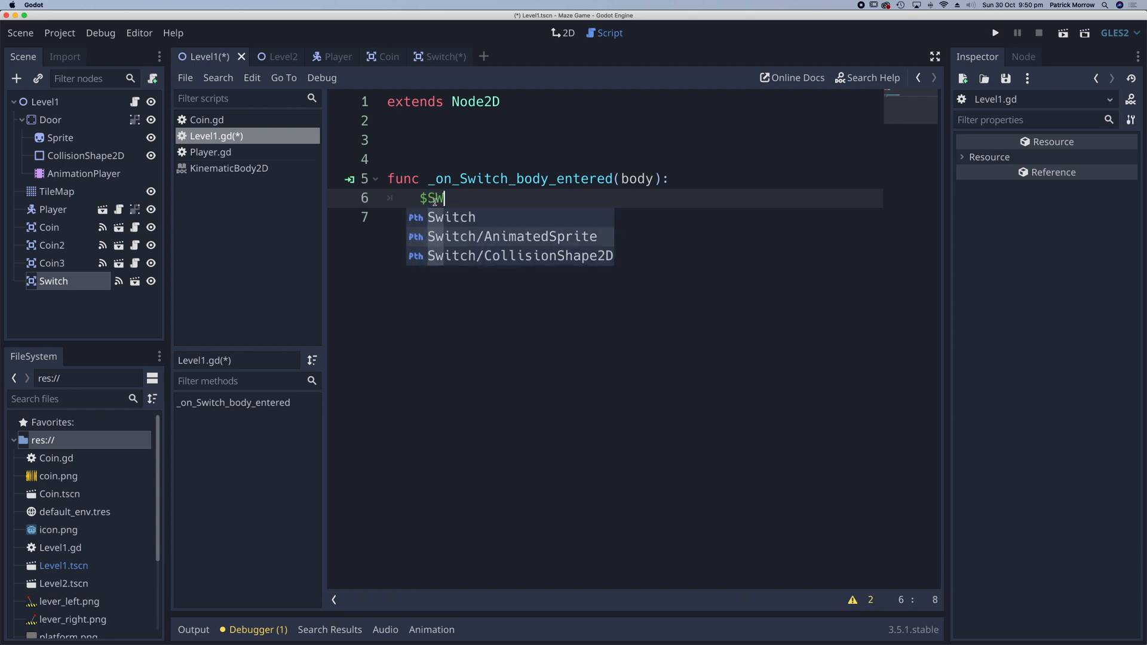
pyautogui.click(512, 236)
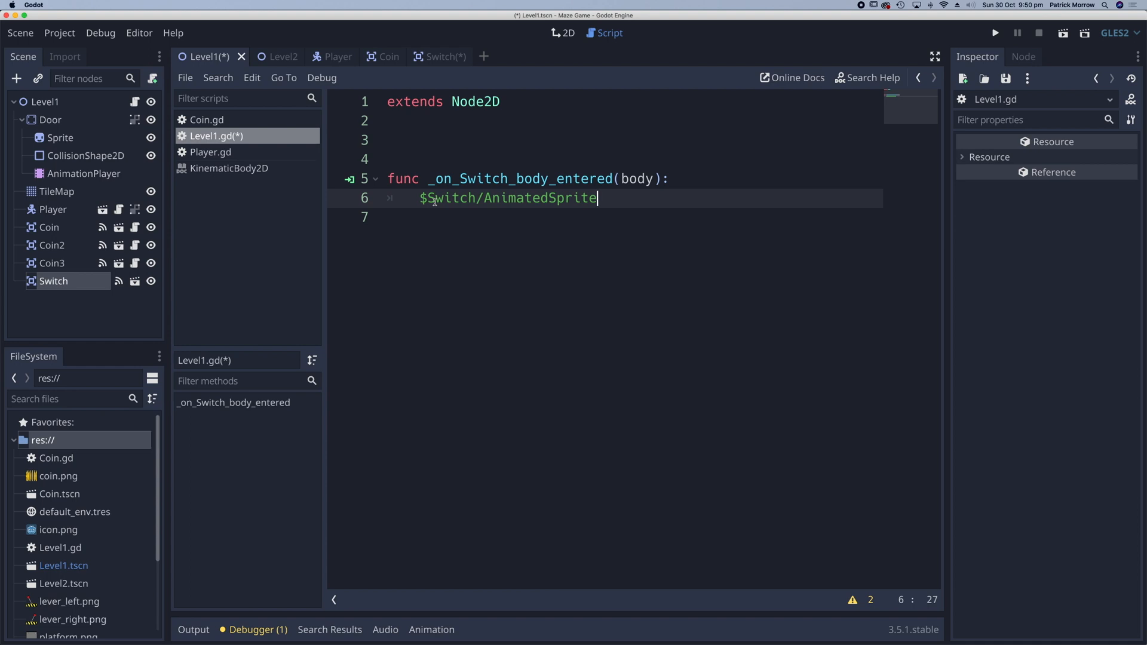
pyautogui.write('.')
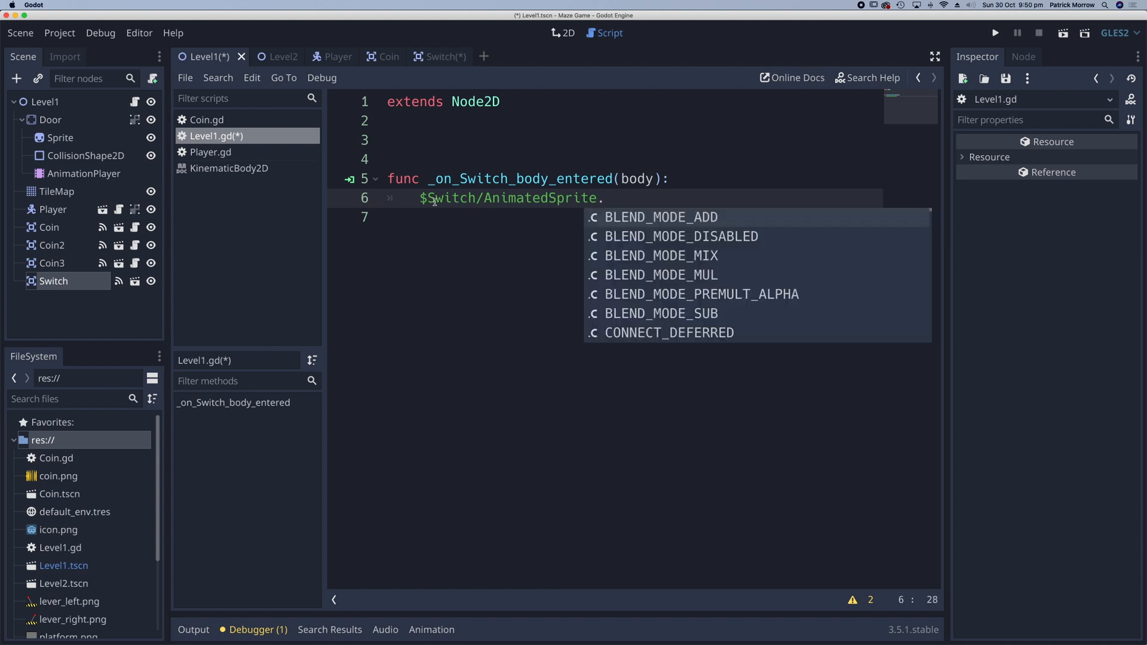
pyautogui.write('frame')
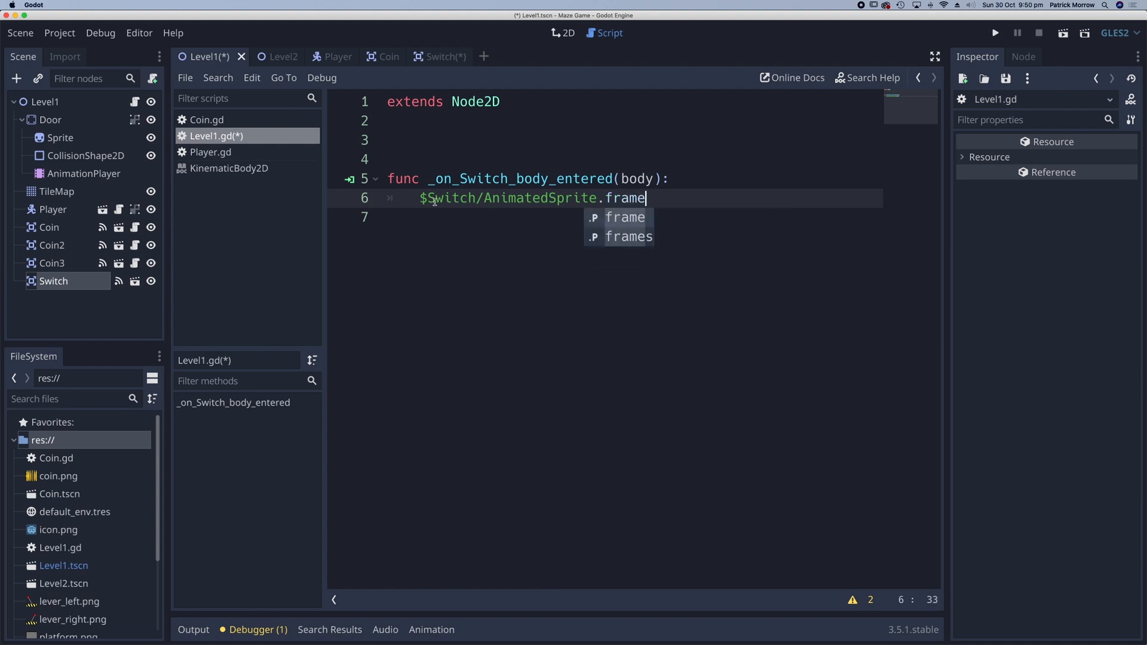
pyautogui.write('= 1')
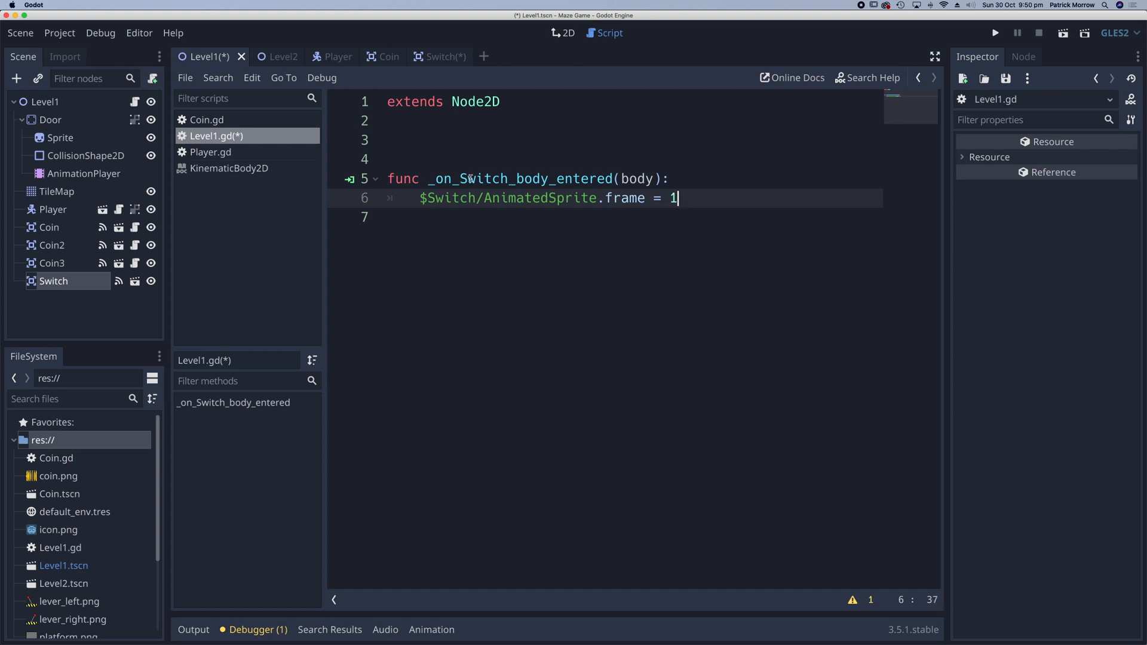
pyautogui.doubleClick(446, 198)
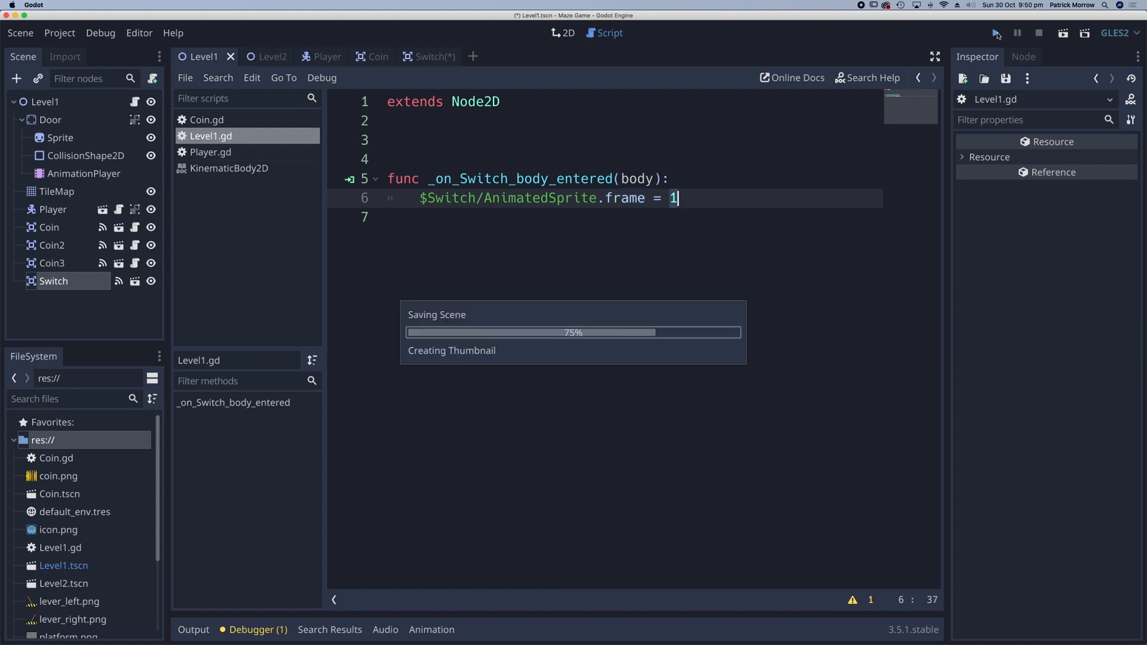
# Step: Save Level1 and run the game to test the switch, then stop it
pyautogui.click(996, 33)
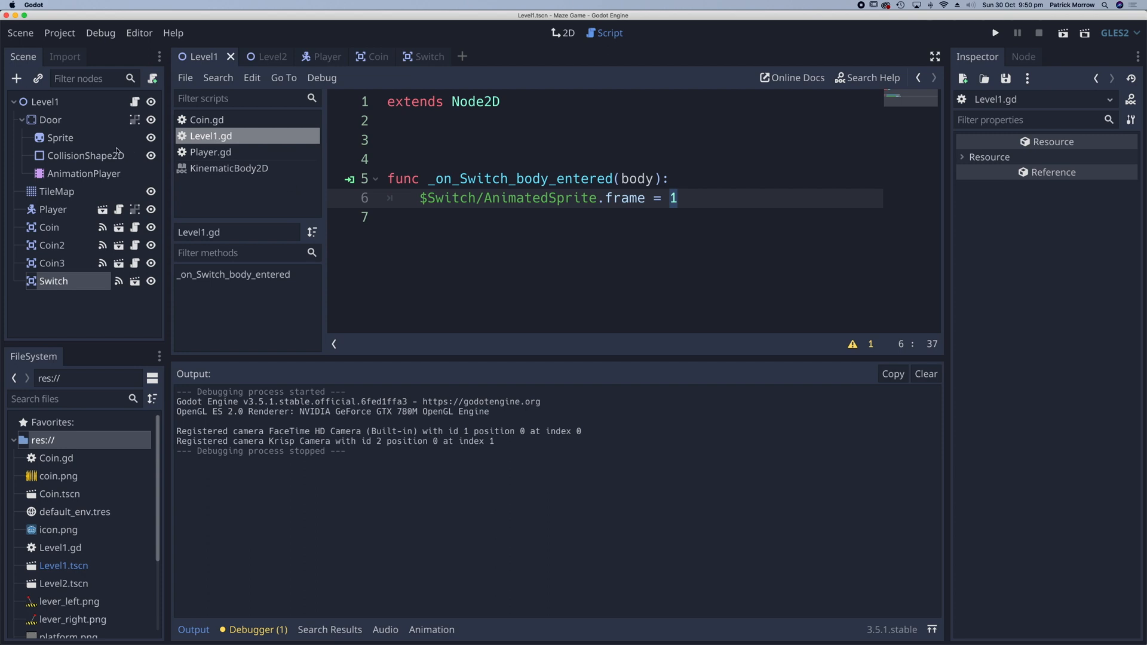
pyautogui.moveTo(84, 173)
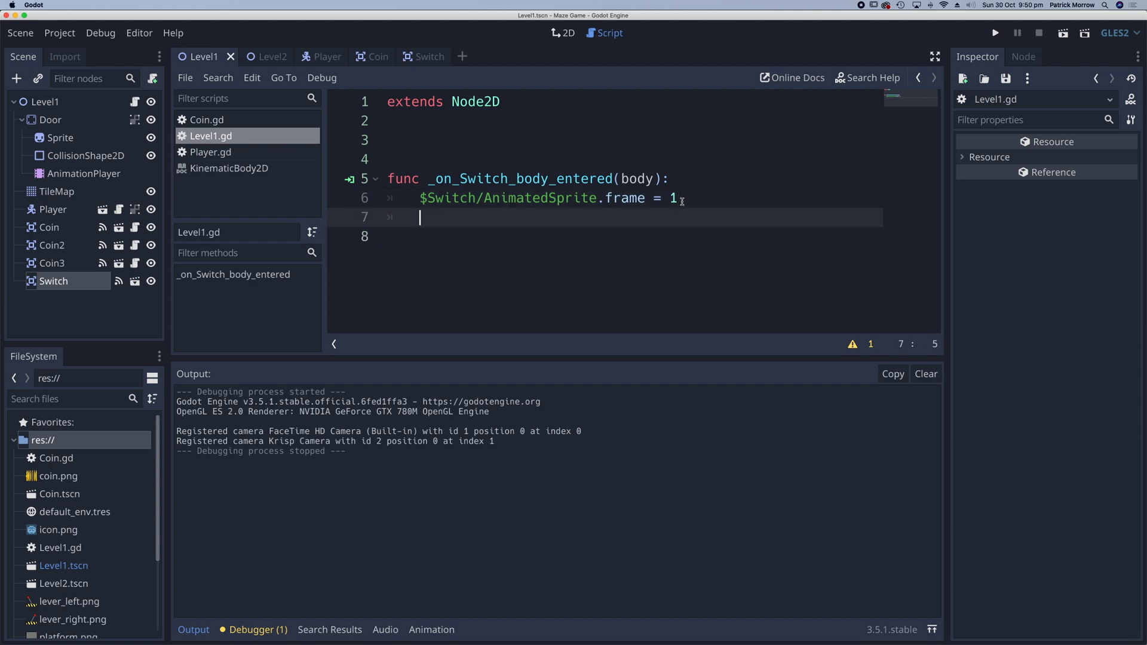
# Step: Add $Door/AnimationPlayer.play("SlideUp") below the frame assignment in the handler
pyautogui.write('$')
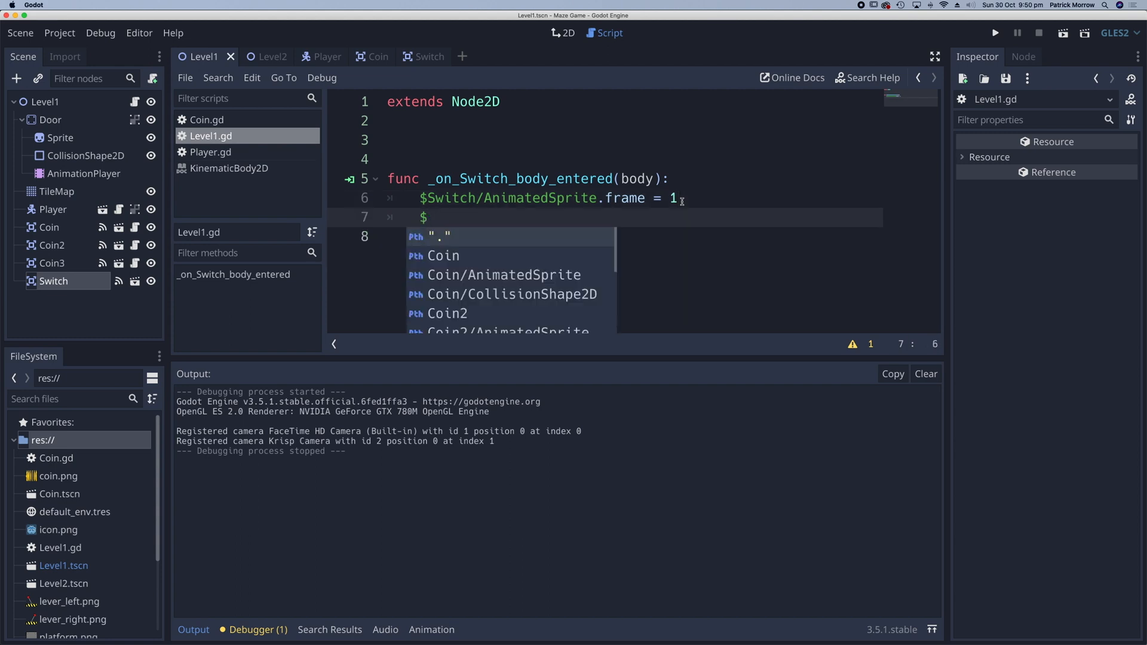
pyautogui.write('Doo')
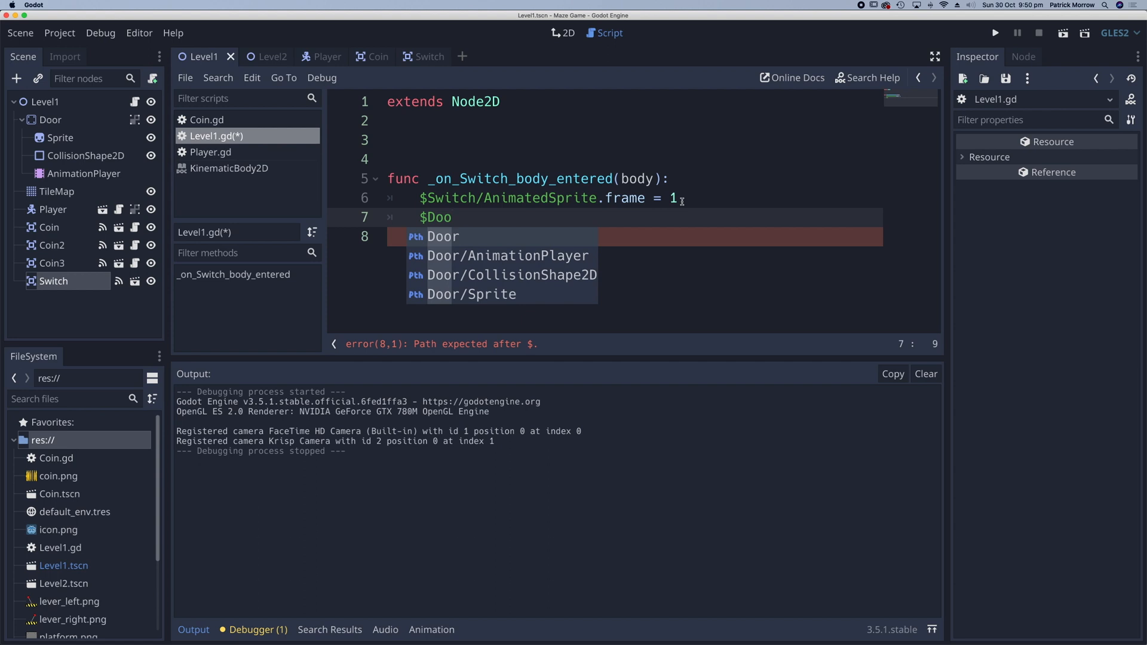
pyautogui.click(508, 256)
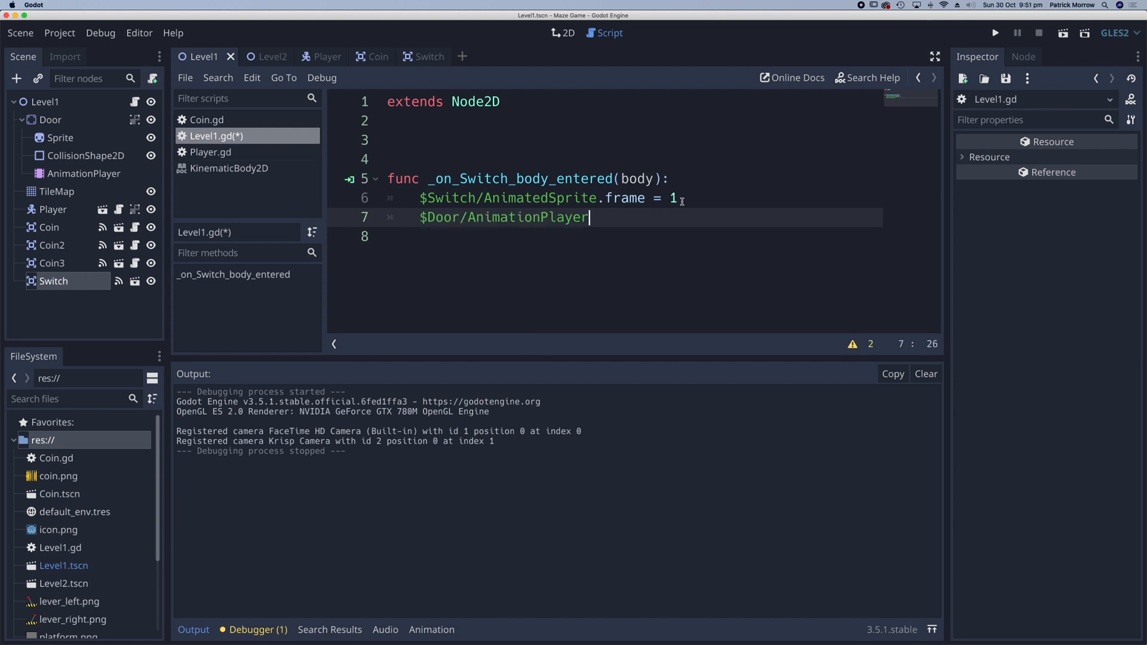
pyautogui.write('.')
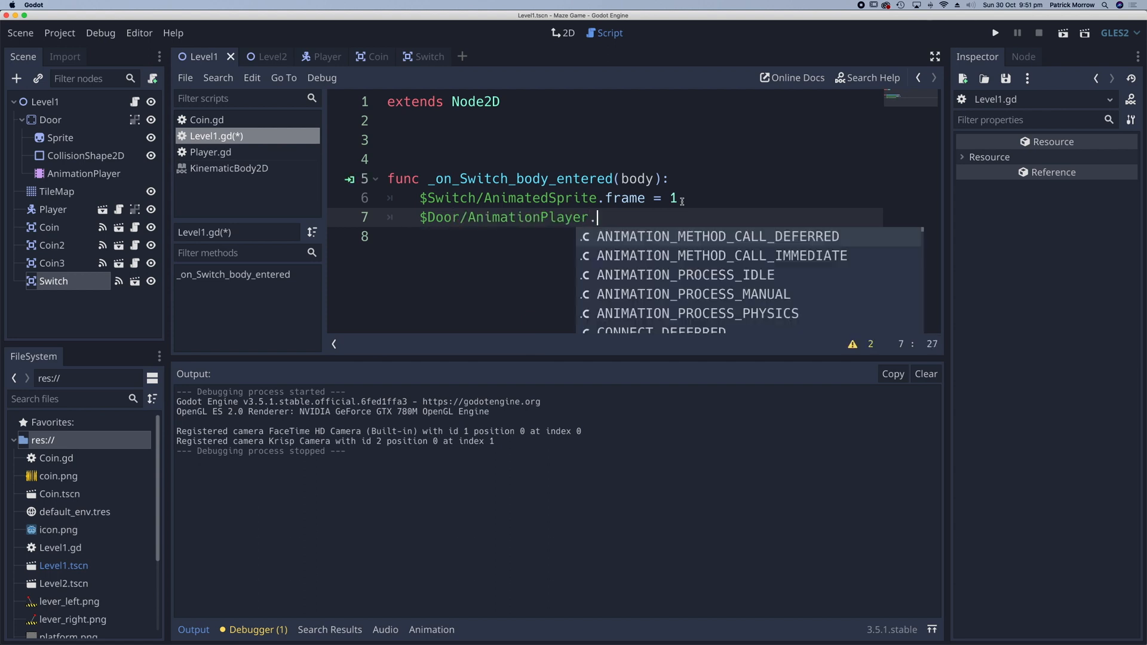
pyautogui.write('play("SlideUp')
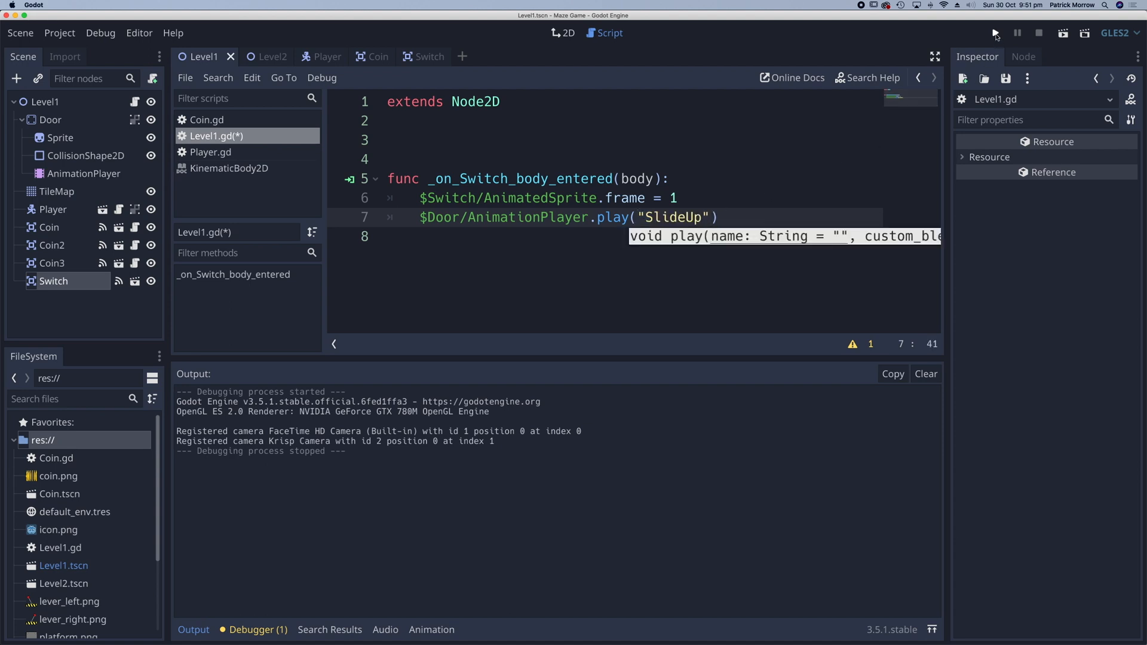
pyautogui.click(995, 32)
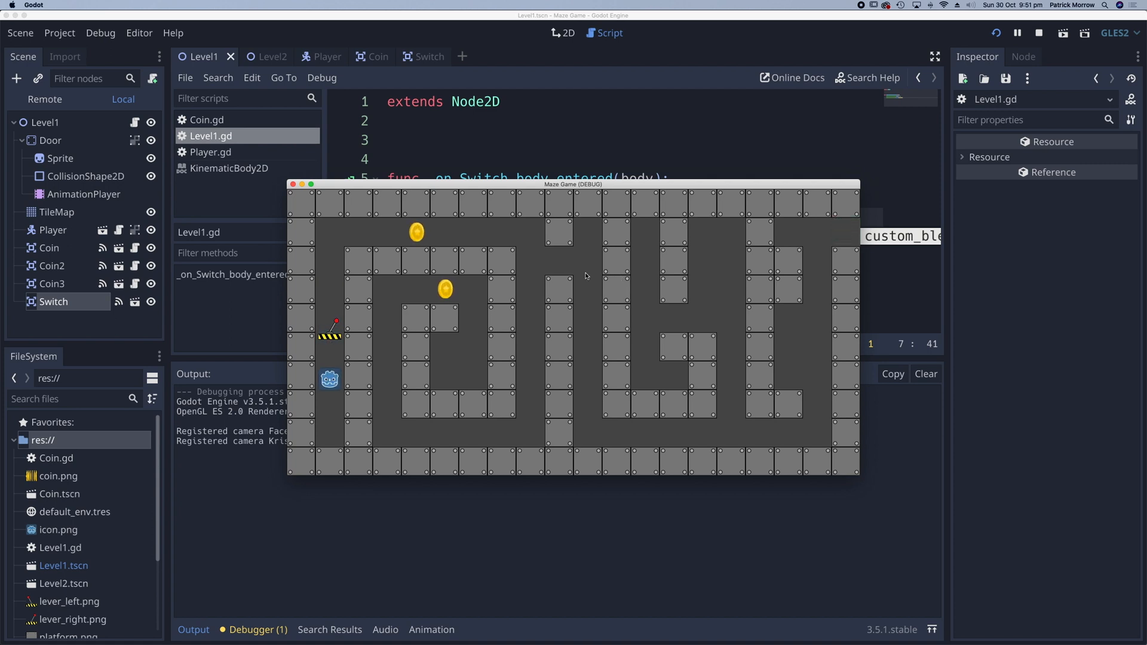
pyautogui.click(1038, 32)
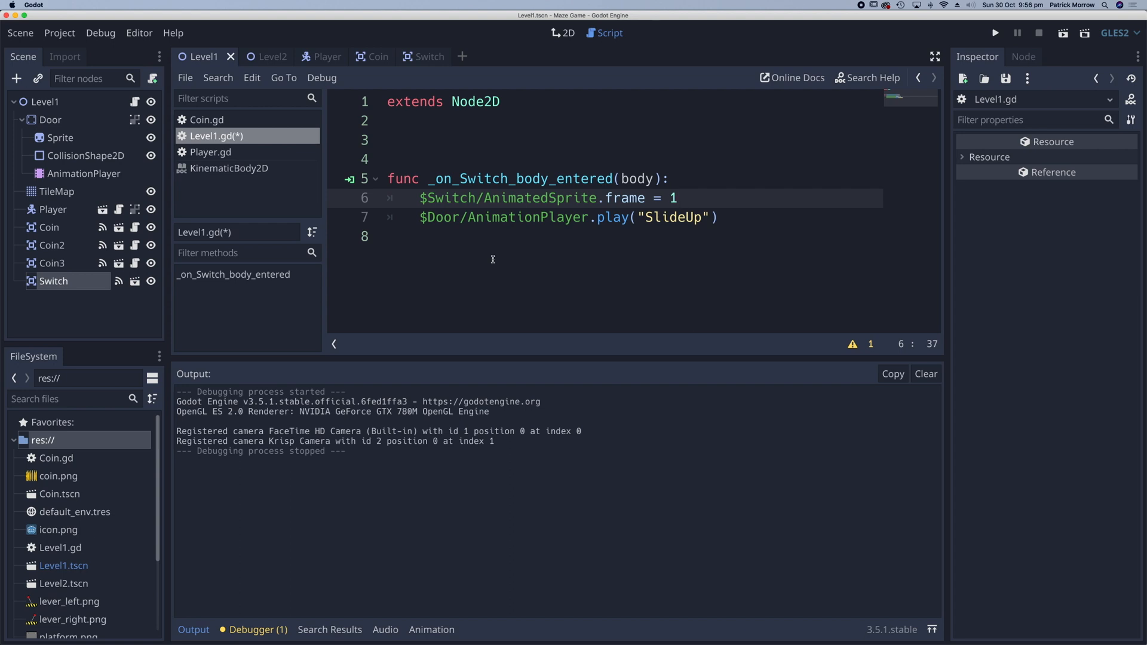
# Step: Wrap the handler lines in if $Switch/AnimatedSprite.frame == 0: so the switch acts once
pyautogui.click(676, 197)
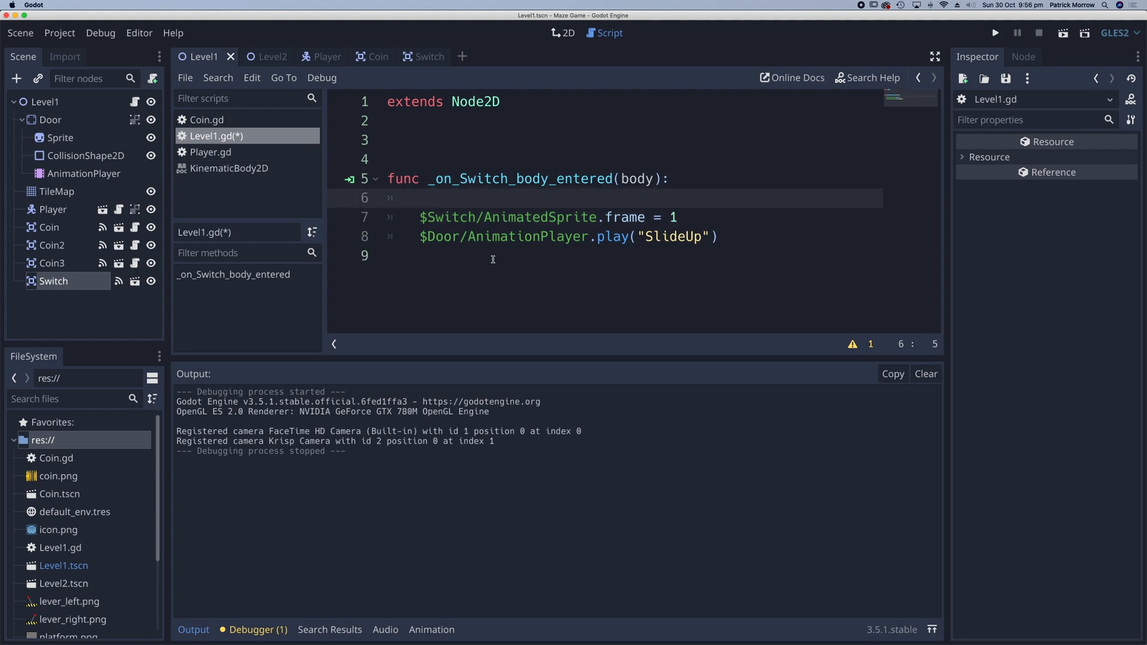
pyautogui.write('if')
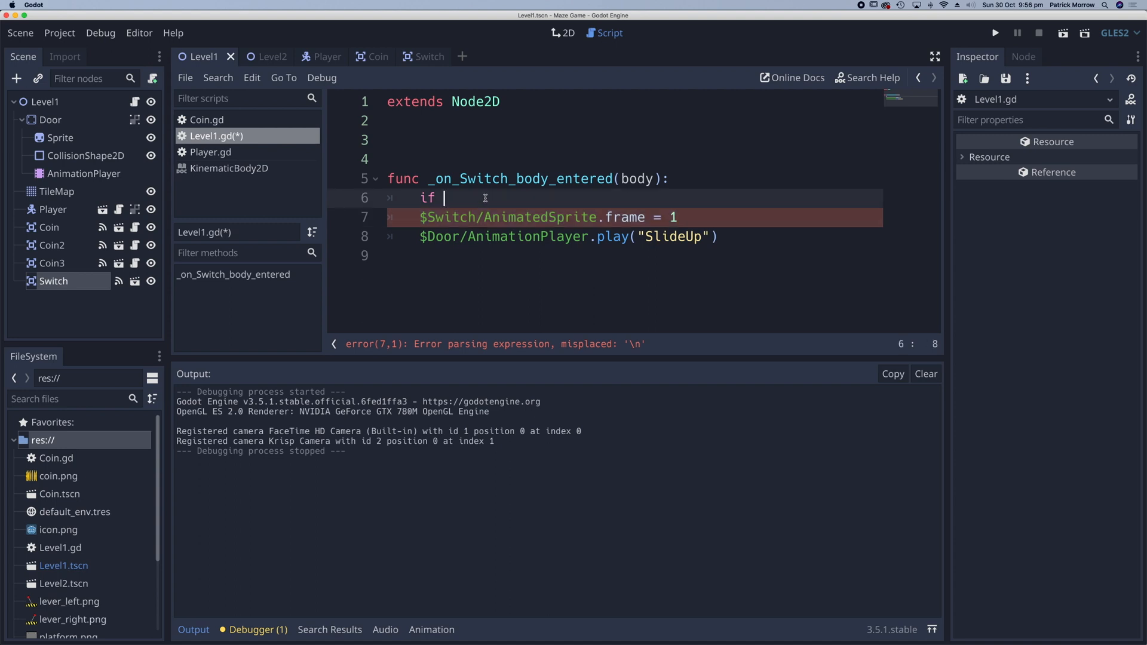
pyautogui.write('$Switch/AnimatedSprite.frame = 1')
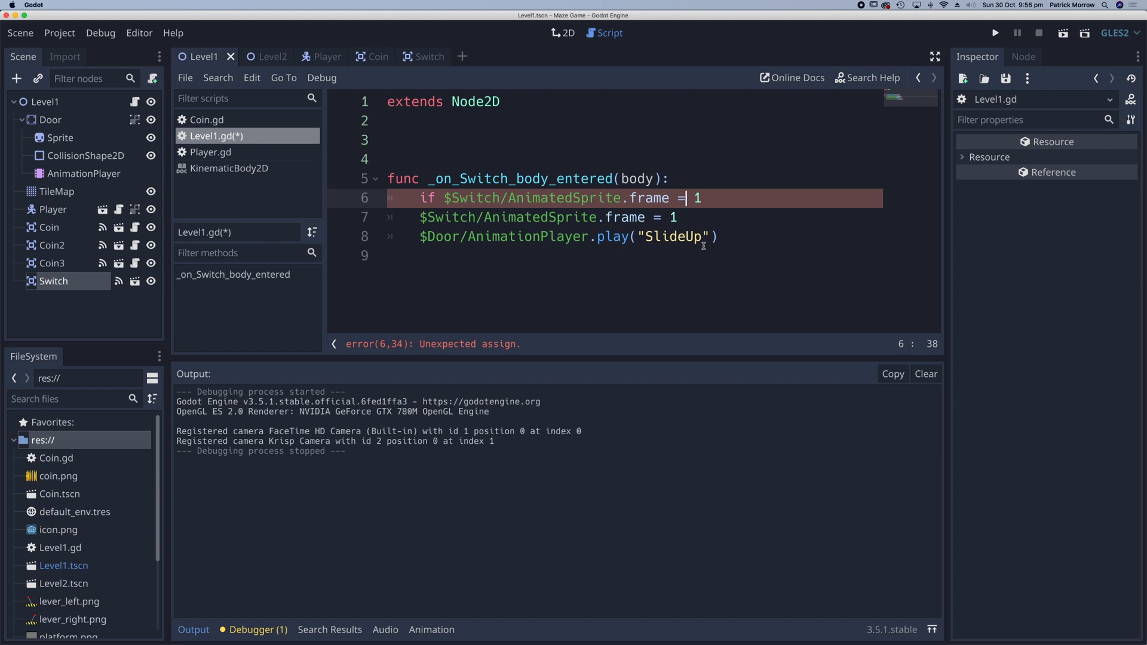
pyautogui.write('-')
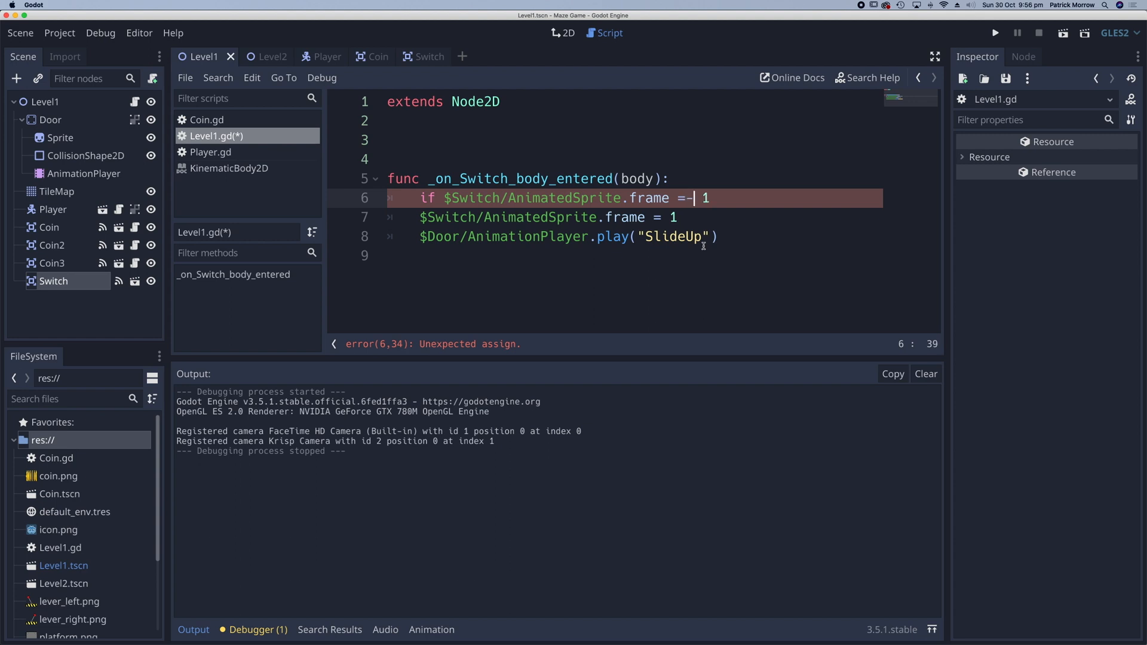
pyautogui.write('=')
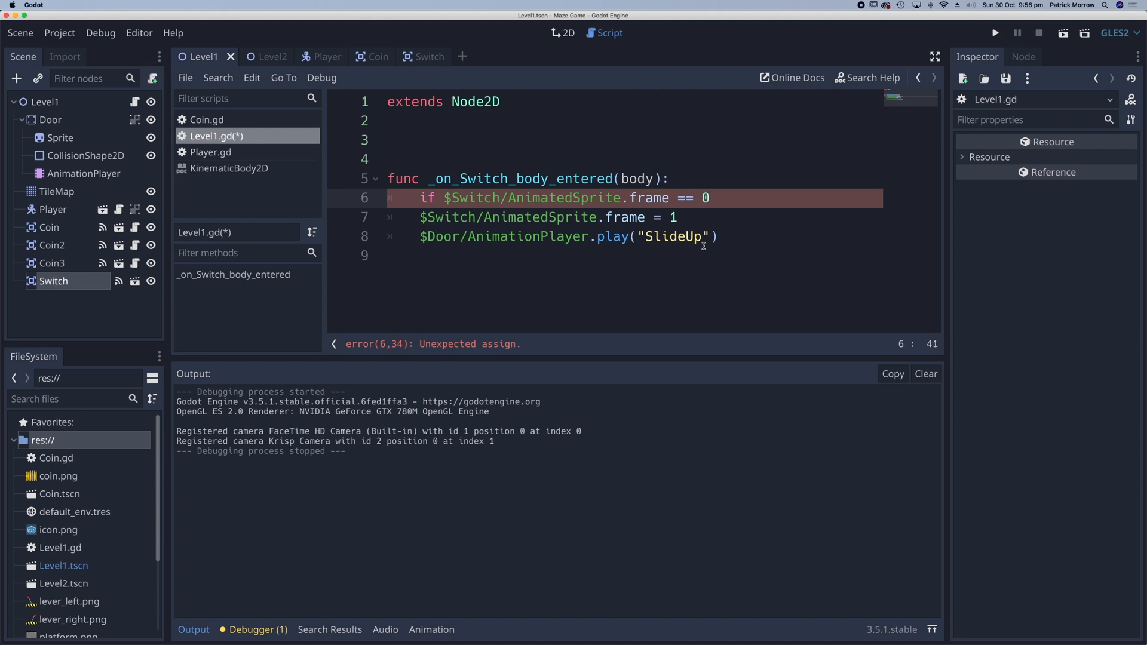
pyautogui.write(':')
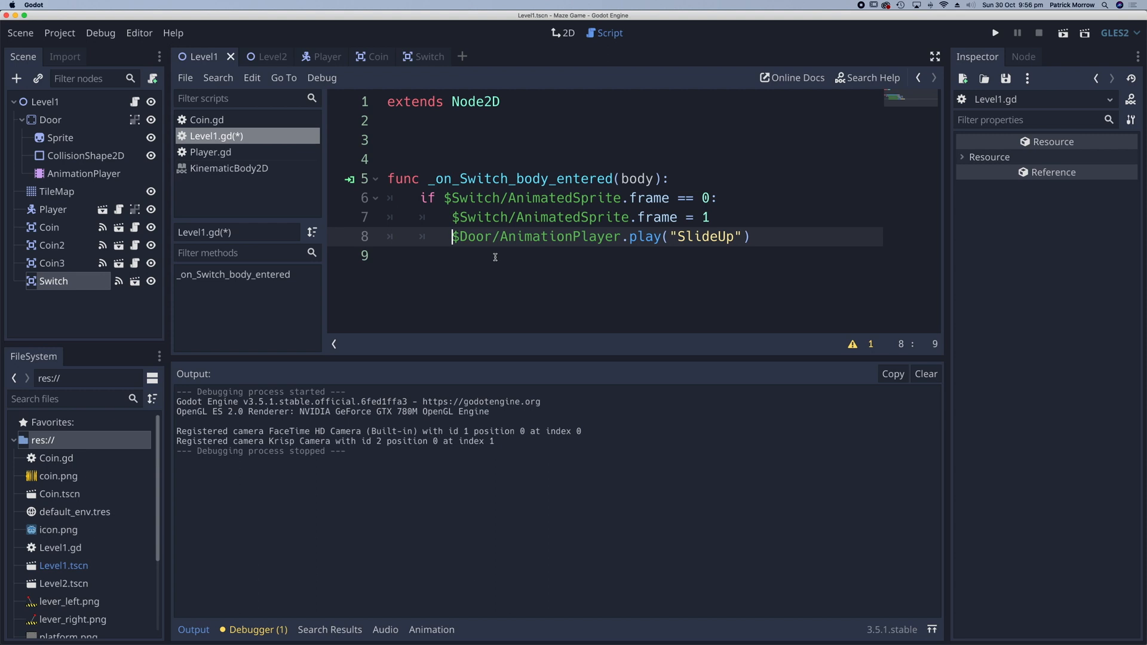
# Step: Run the game and focus its window to test the one-time switch
pyautogui.click(993, 33)
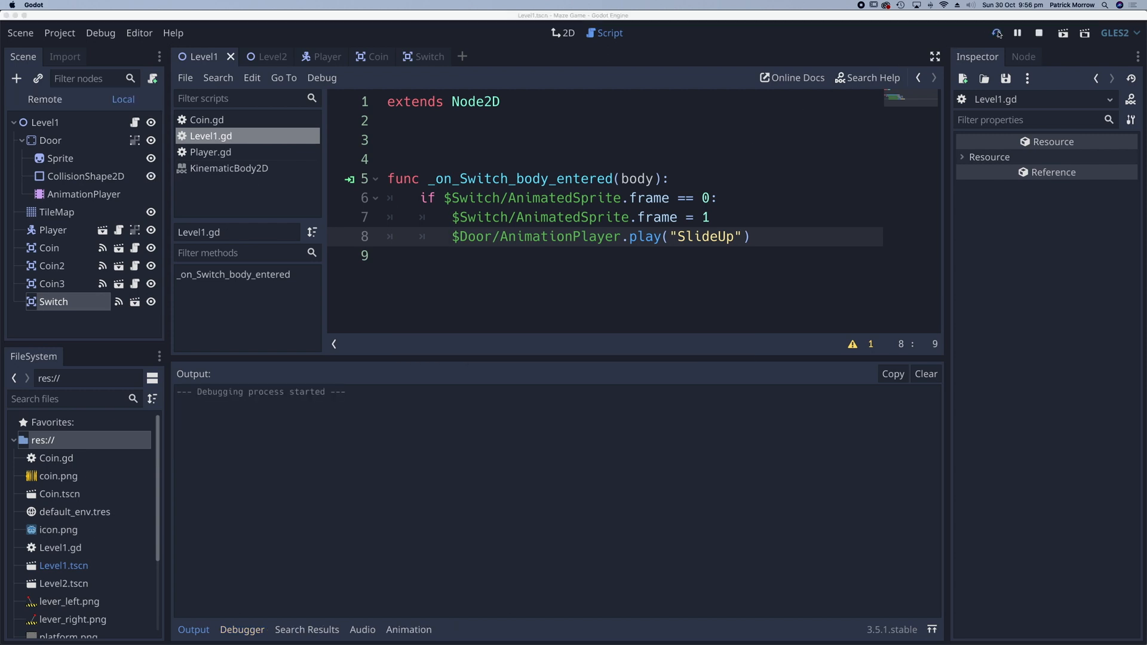
pyautogui.click(997, 32)
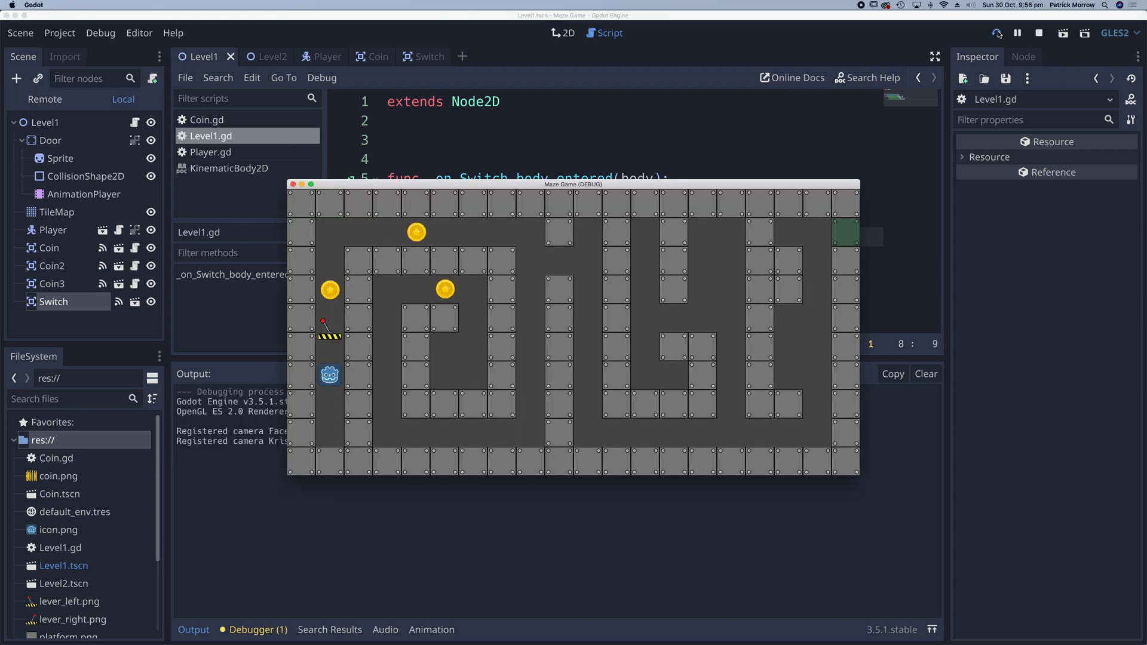